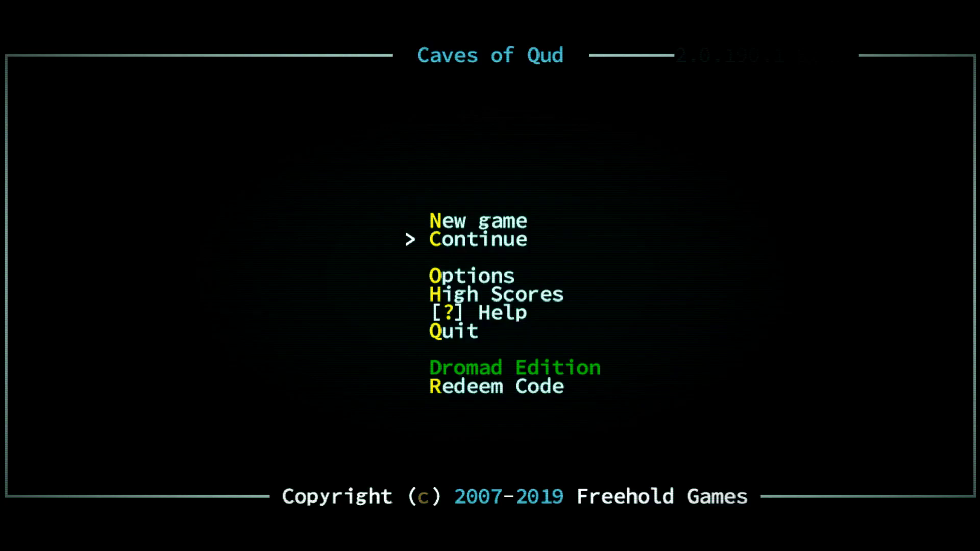
Load the level 6 Mutated Human Marauder save from the Continue list
{"action": "left_click", "coordinate": [478, 239]}
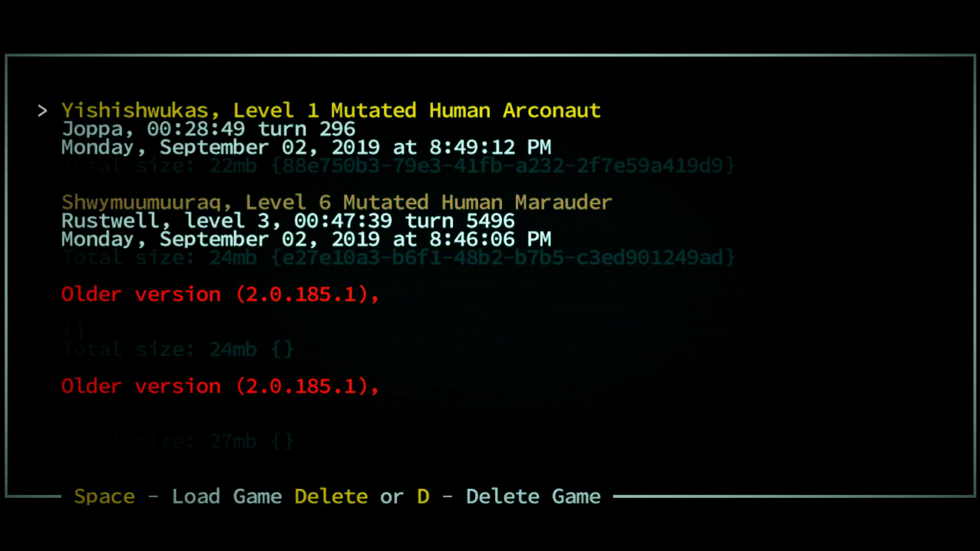
{"action": "key", "text": "Down"}
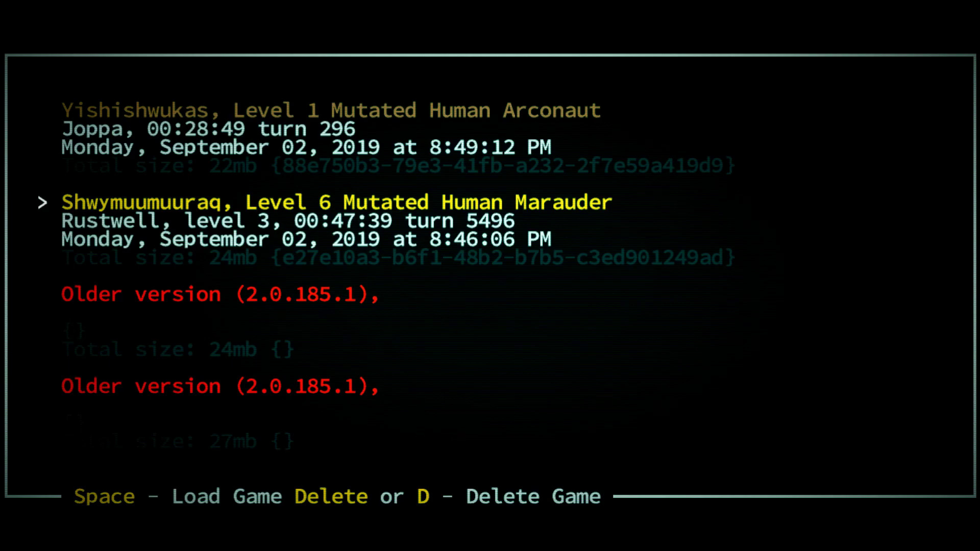
{"action": "key", "text": "space"}
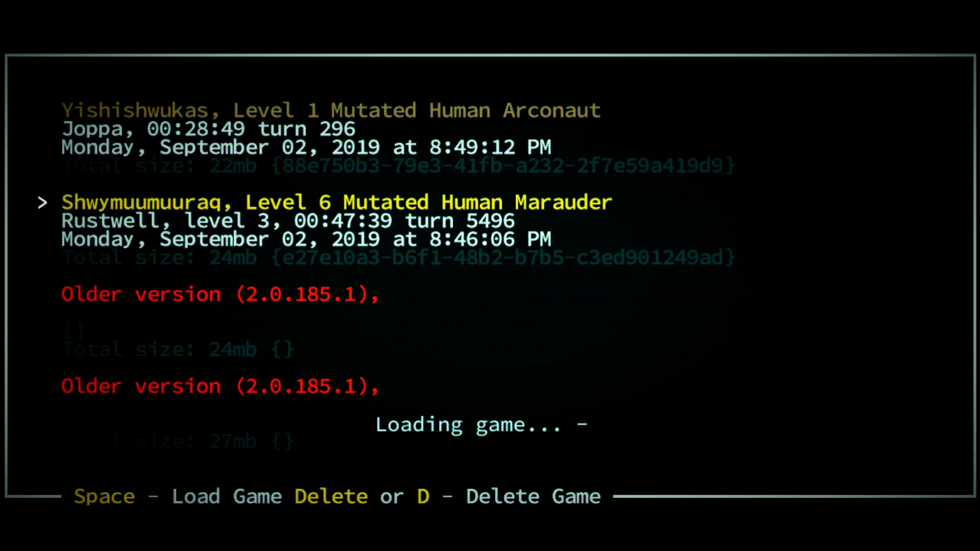
Check the Marauder's attributes and mutations on the character sheet, then return to the map
{"action": "key", "text": "Space"}
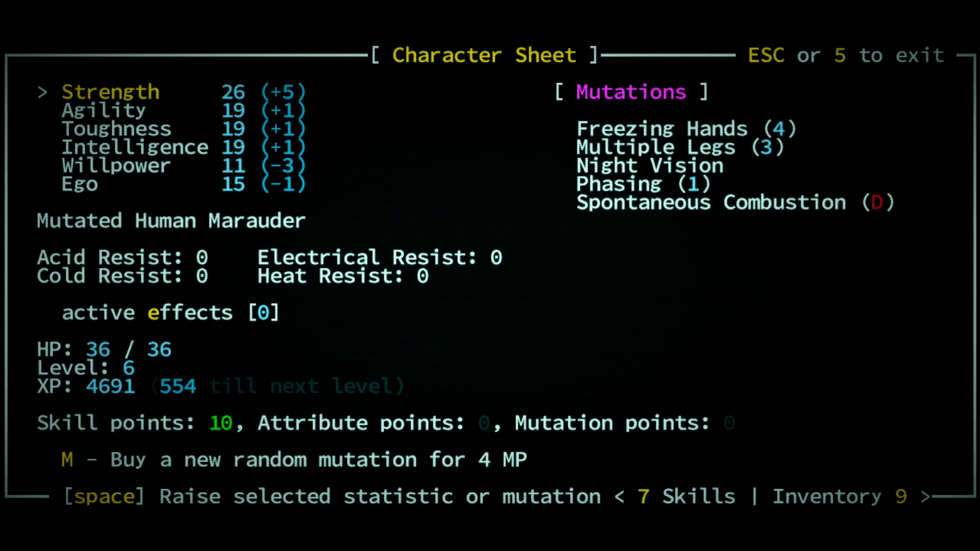
{"action": "key", "text": "Escape"}
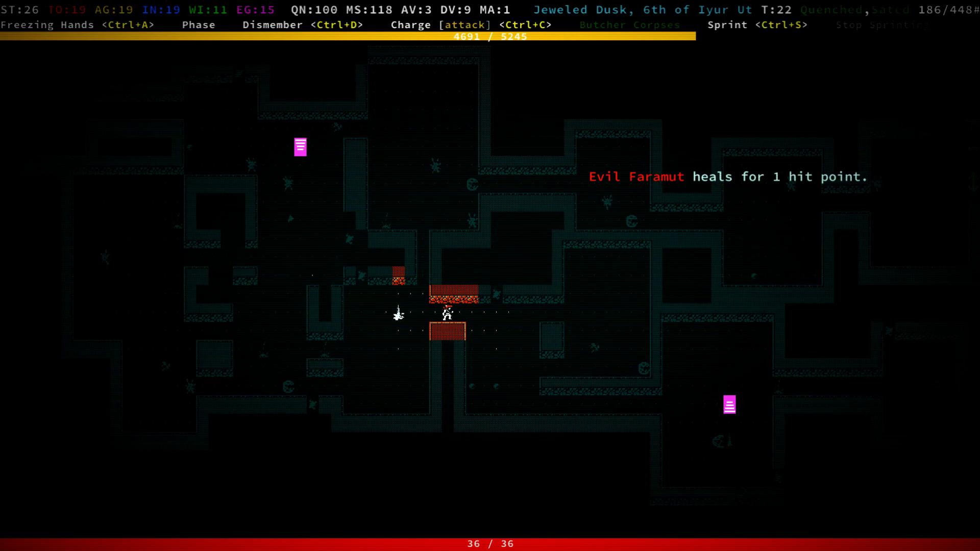
Browse the Marauder's carried armor and food in the inventory, then leave it
{"action": "key", "text": "i"}
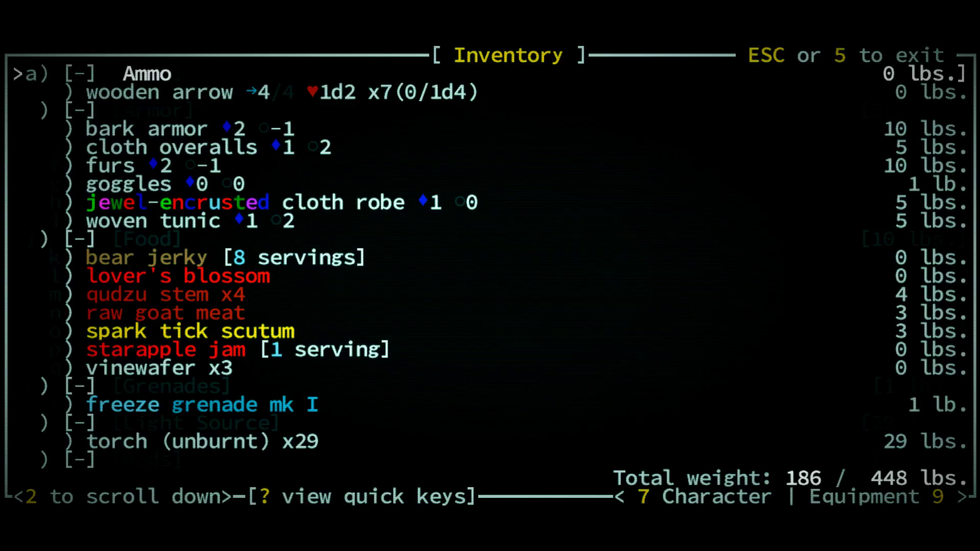
{"action": "key", "text": "Escape"}
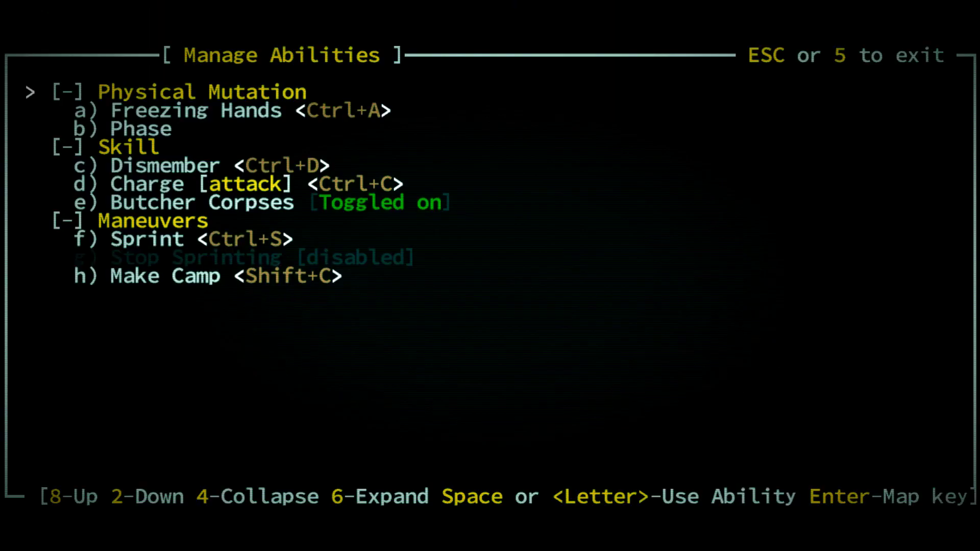
Close the Manage Abilities list to get back to the Rustwell map
{"action": "key", "text": "Escape"}
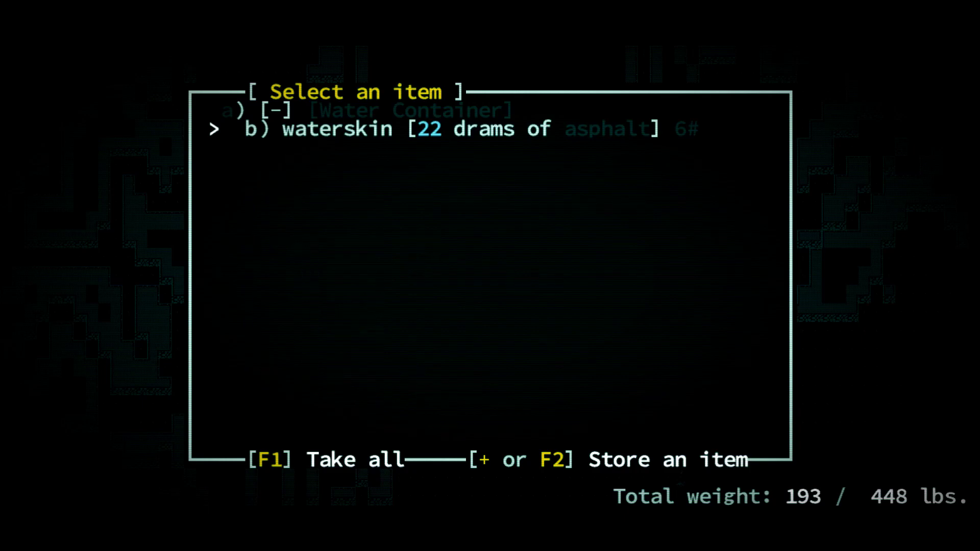
Leave the asphalt waterskin and pick up the glowsphere and river-wives sandals
{"action": "key", "text": "F1"}
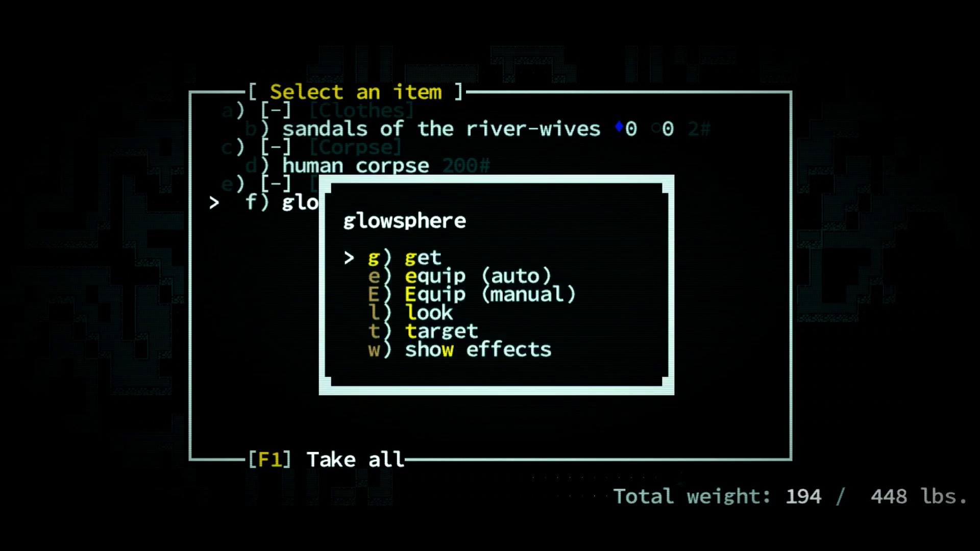
{"action": "key", "text": "g"}
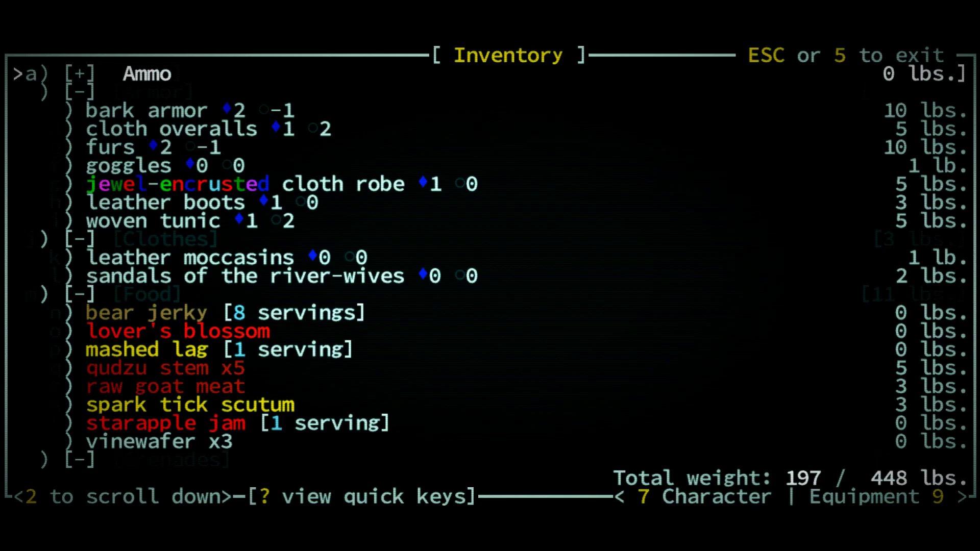
Browse the Meds, Melee Weapon, Trade Goods and Trinket inventory categories, then exit
{"action": "scroll", "scroll_direction": "down", "scroll_amount": 3}
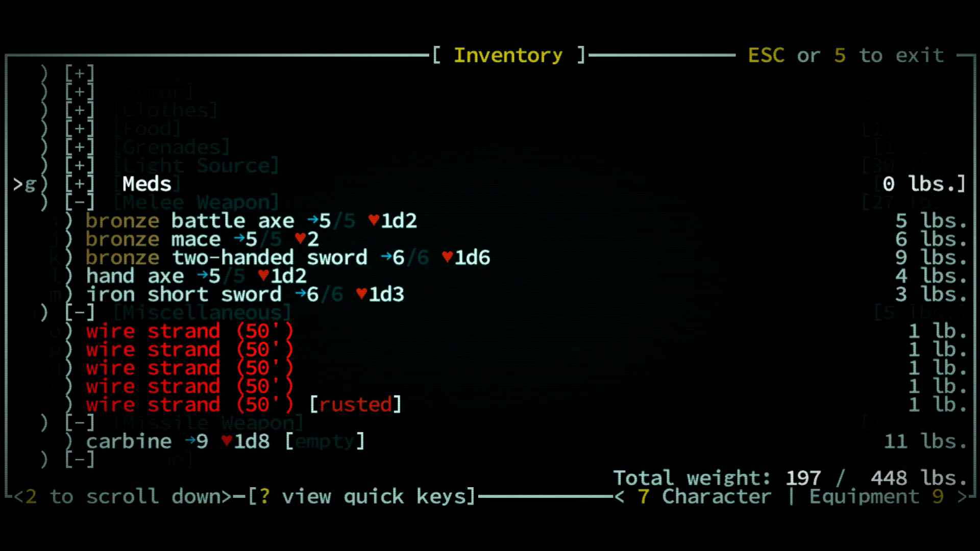
{"action": "key", "text": "Down"}
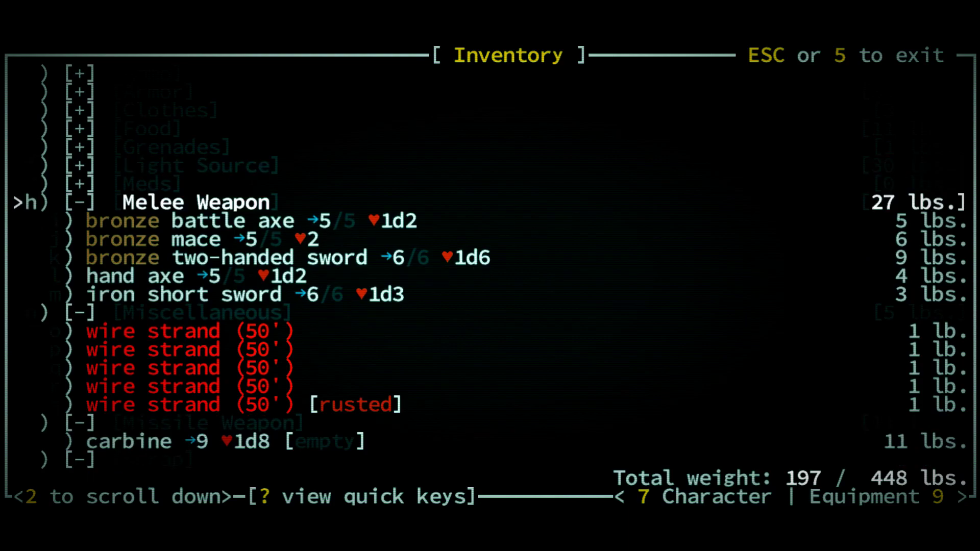
{"action": "scroll", "scroll_direction": "down", "scroll_amount": 3}
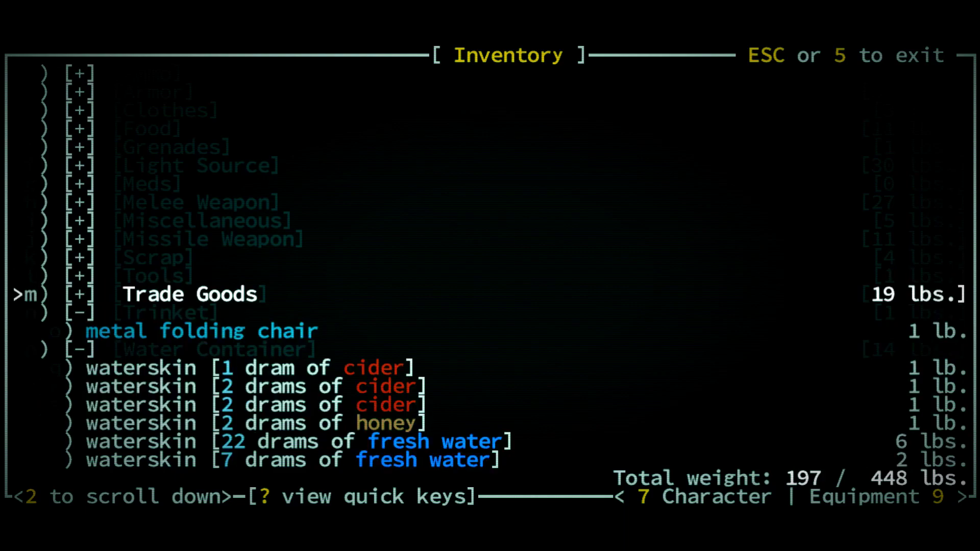
{"action": "key", "text": "down"}
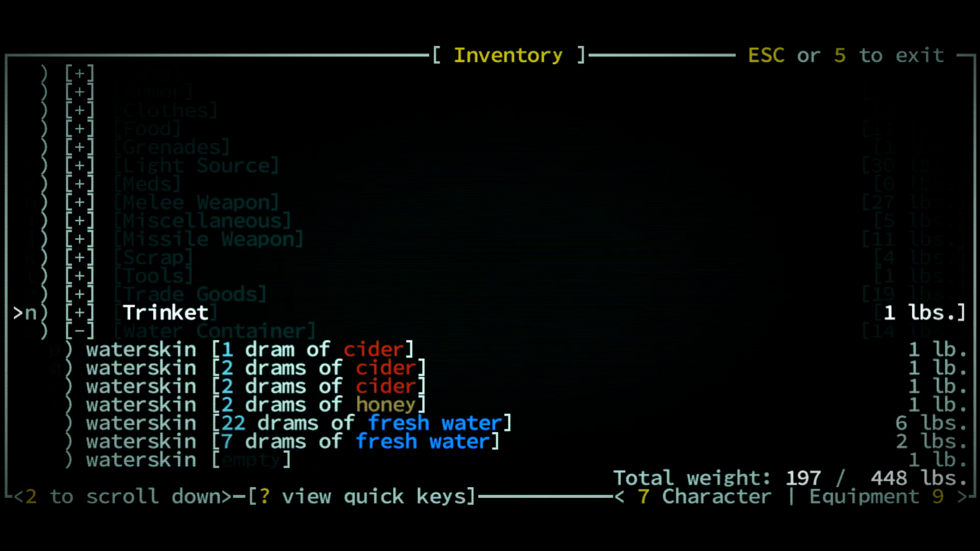
{"action": "key", "text": "Escape"}
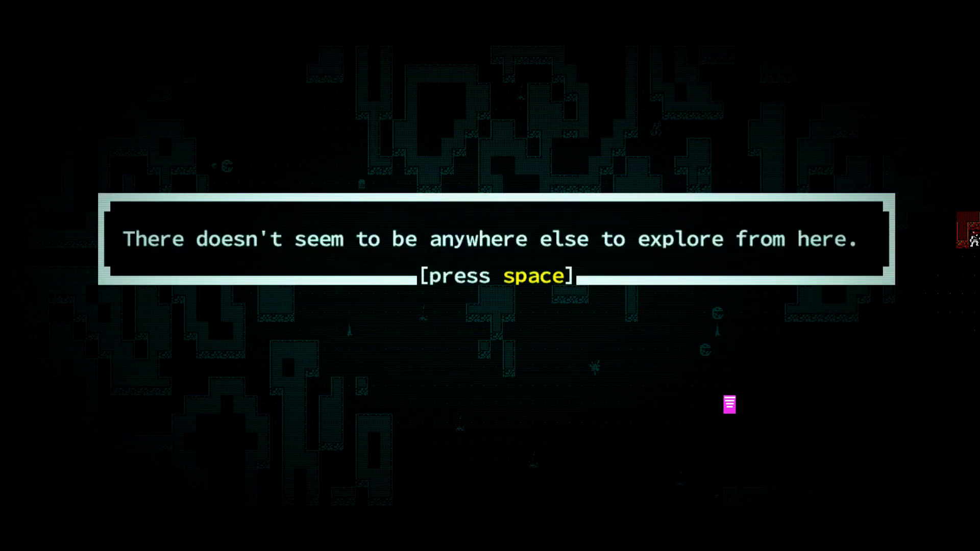
Dismiss the 'nowhere else to explore' message before fighting in the grassy clearing
{"action": "key", "text": "space"}
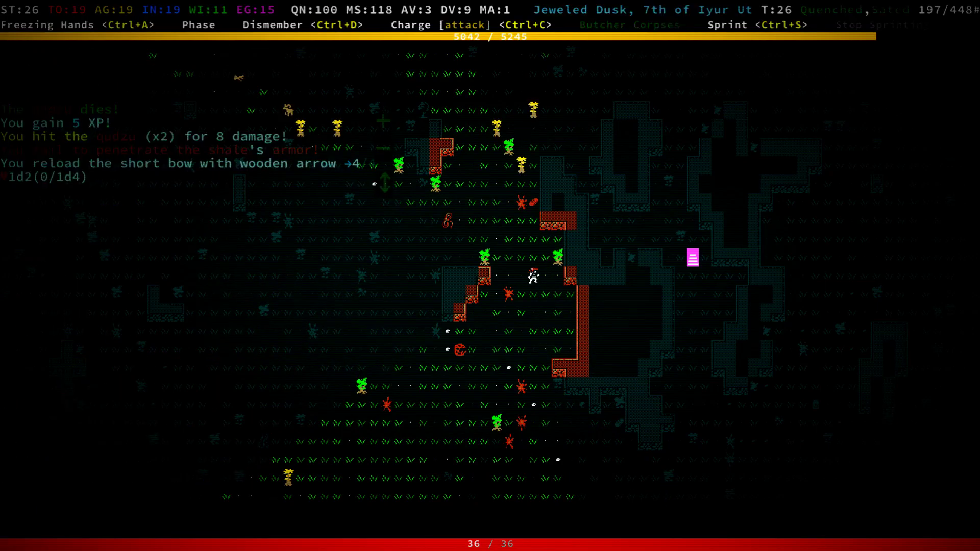
Walk east through the watervine marsh, picking up the small turquoise tube
{"action": "key", "text": "up"}
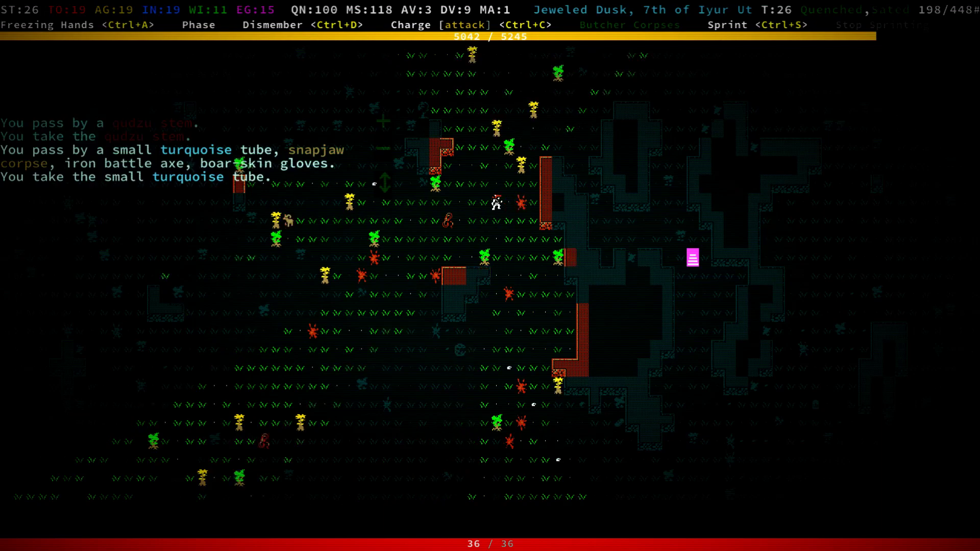
{"action": "key", "text": "up"}
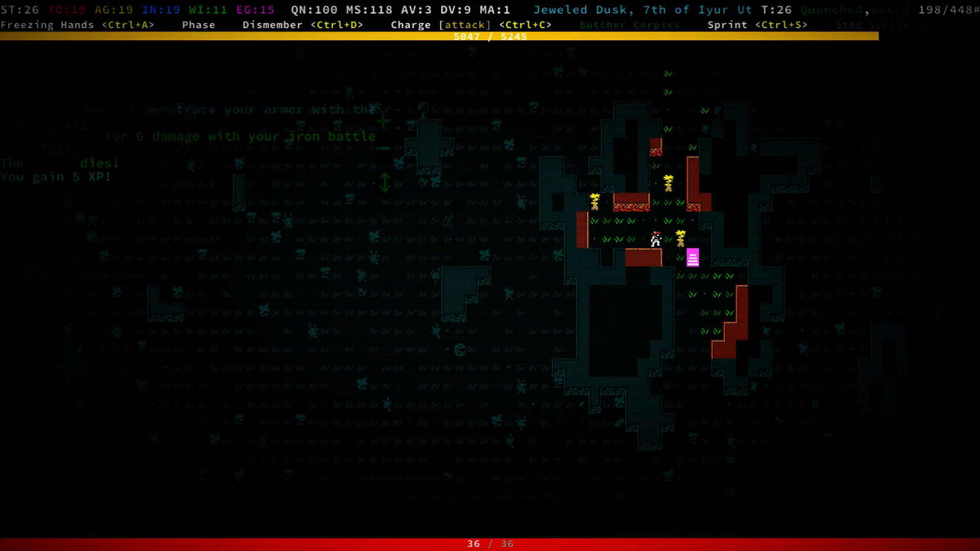
{"action": "key", "text": "Down"}
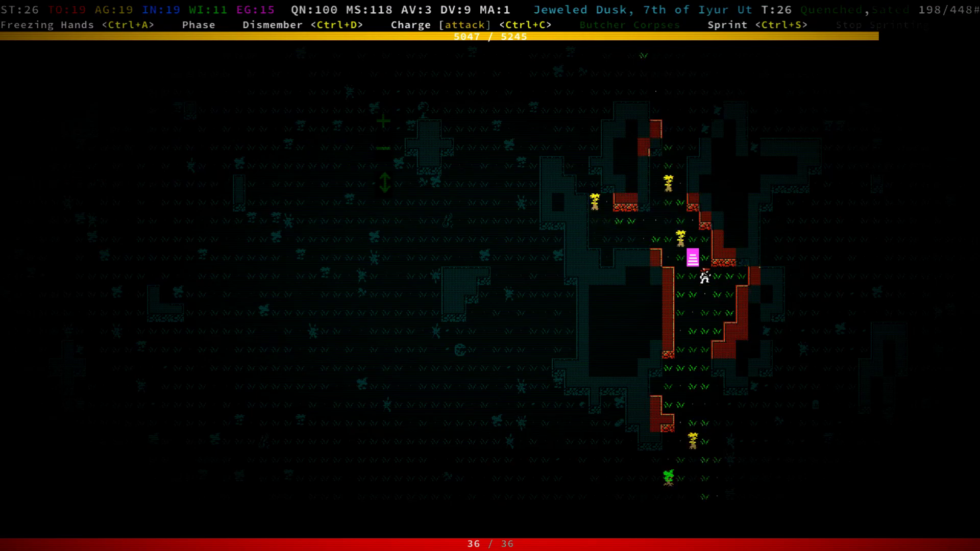
{"action": "key", "text": "up"}
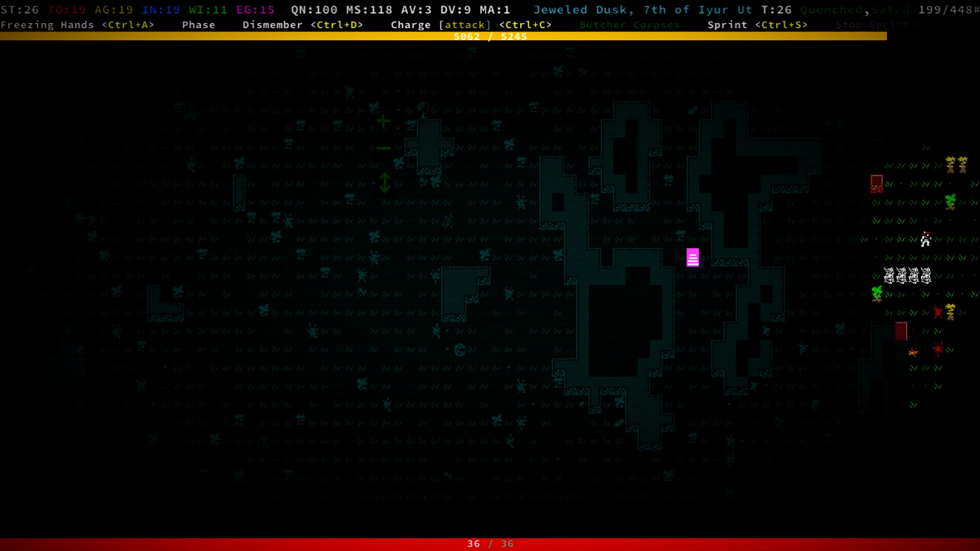
{"action": "key", "text": "Down"}
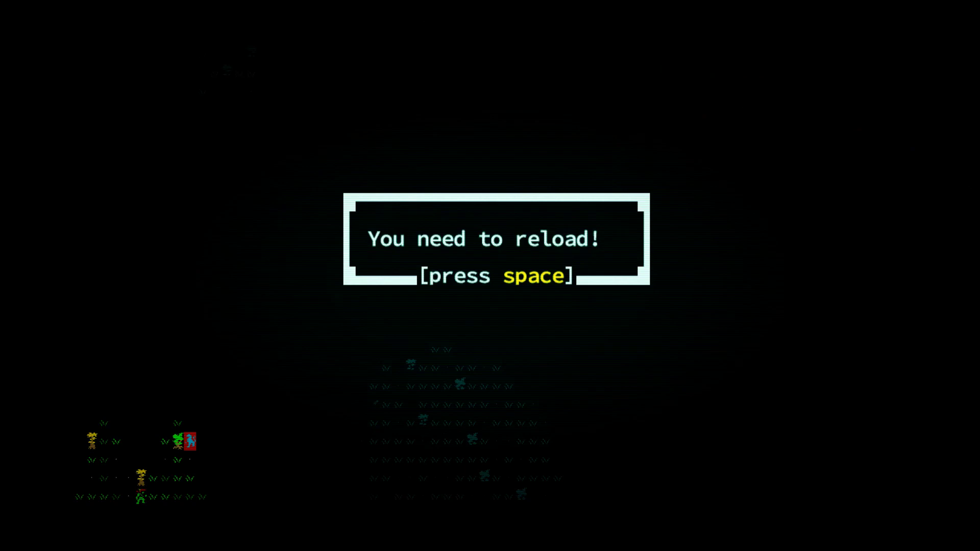
Dismiss the reload warning and confirm the chameleon horn, fungicide, gunpowder and ape hair meal
{"action": "key", "text": "space"}
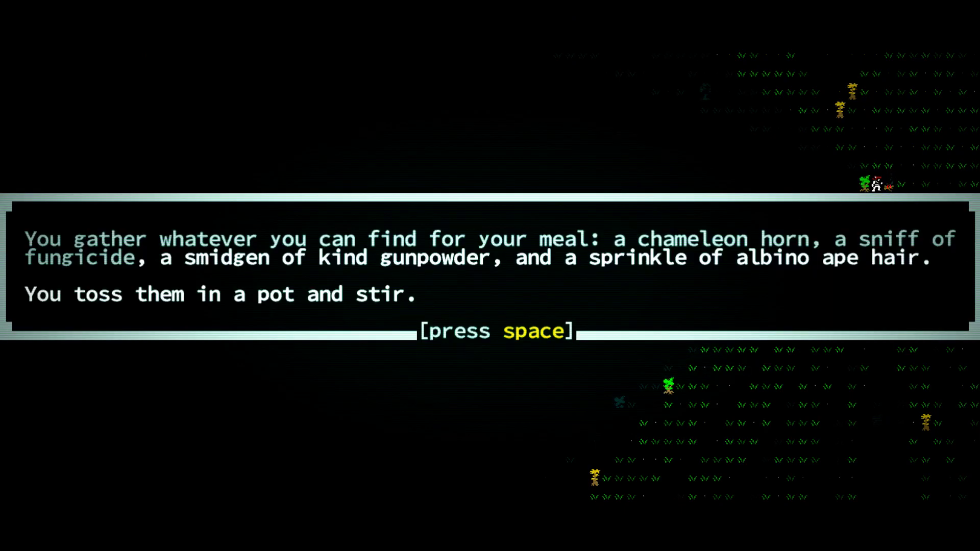
{"action": "key", "text": "space"}
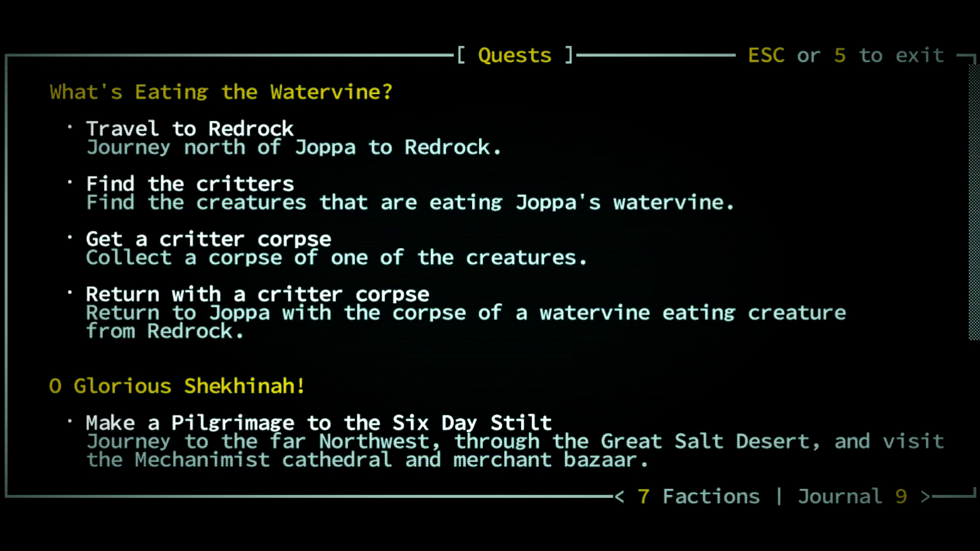
Scroll through the quest log before heading back out past the witchwood tree
{"action": "scroll", "scroll_direction": "down", "scroll_amount": 3}
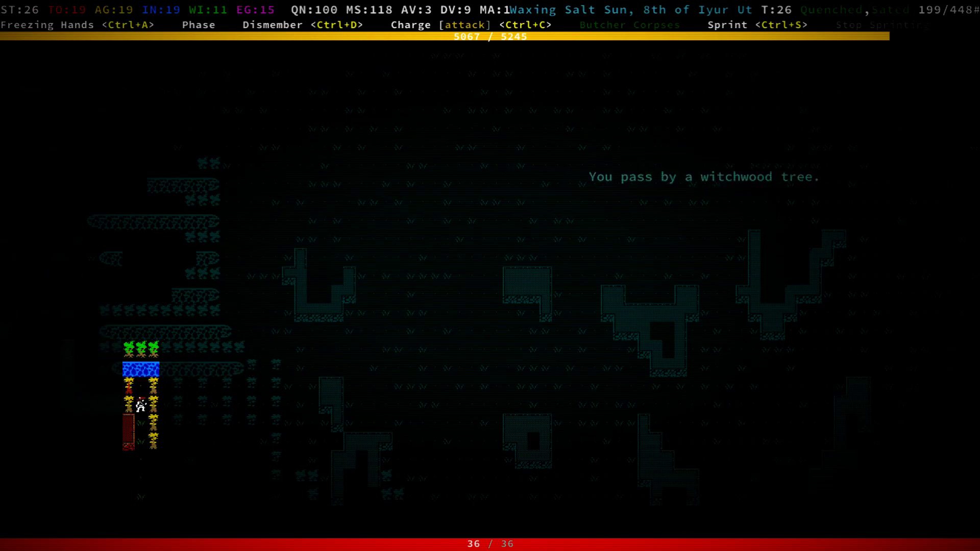
Walk on through the forest and view the character sheet at level 6 with 5067 XP
{"action": "key", "text": "Down"}
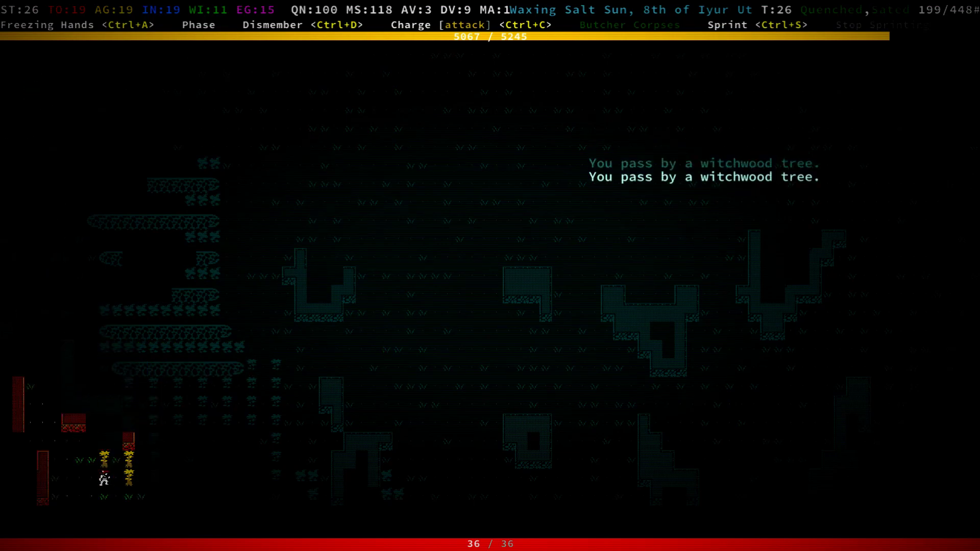
{"action": "key", "text": "Up"}
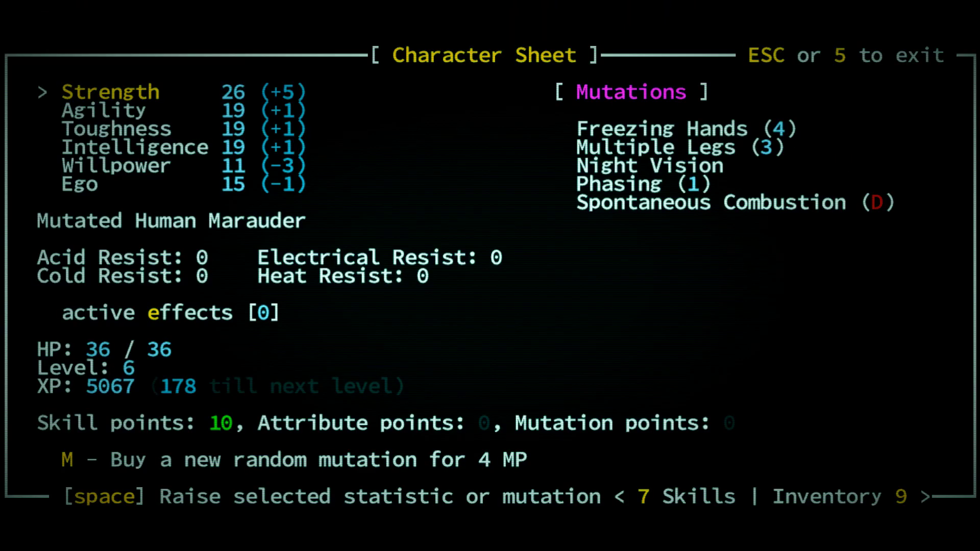
Close the character sheet and travel onto the world map, getting lost
{"action": "key", "text": "Escape"}
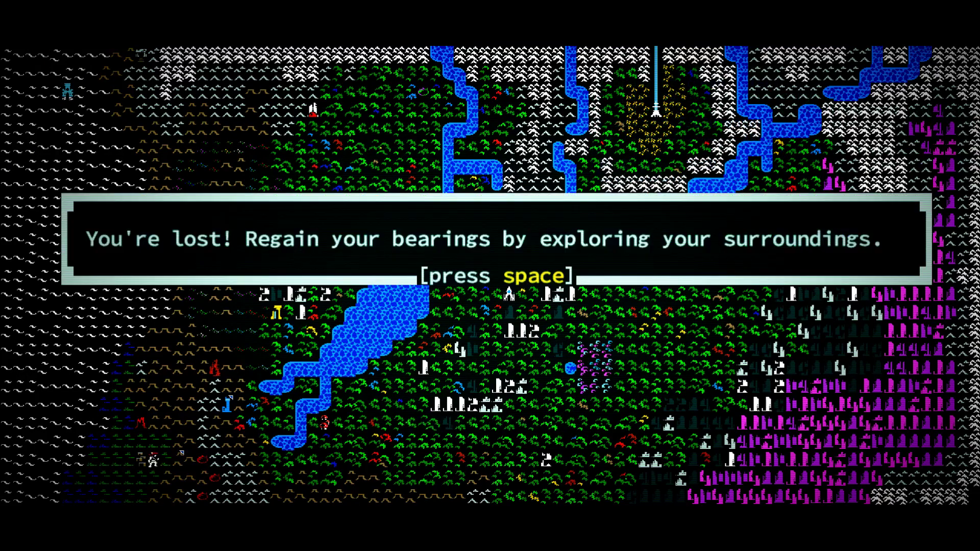
Dismiss the lost, area-recognized and nothing-to-take messages
{"action": "key", "text": "space"}
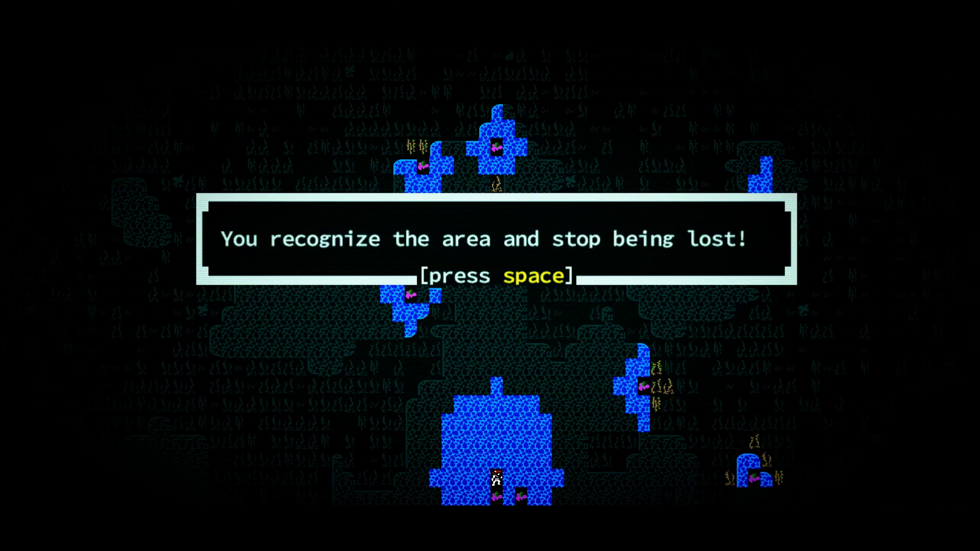
{"action": "key", "text": "space"}
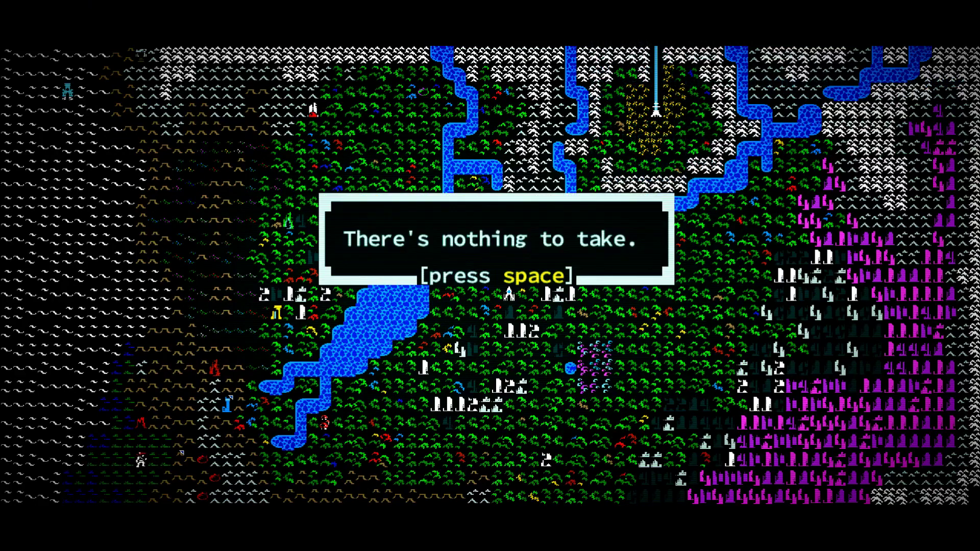
{"action": "key", "text": "space"}
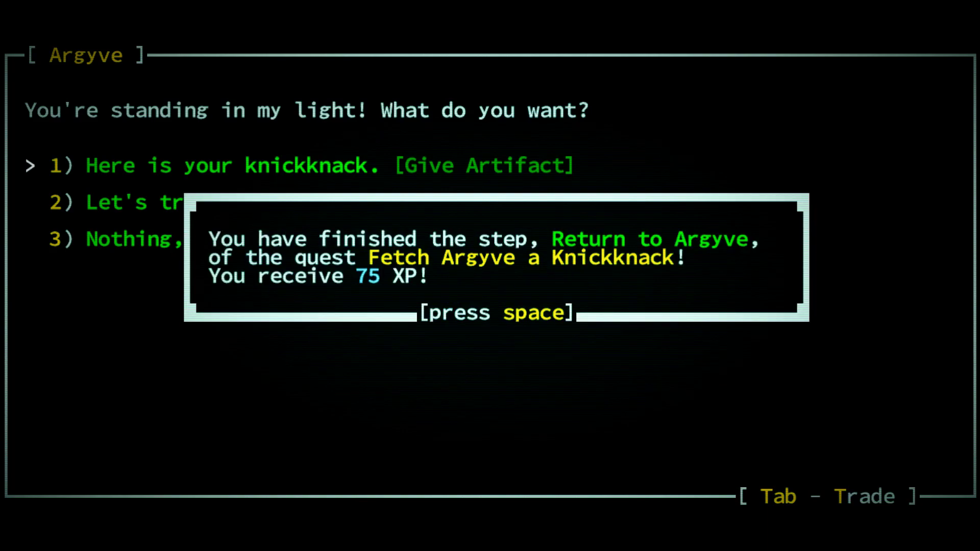
Complete the knickknack quest, accept the follow-up, and give Argyve the small turquoise tube for 150 XP
{"action": "key", "text": "space"}
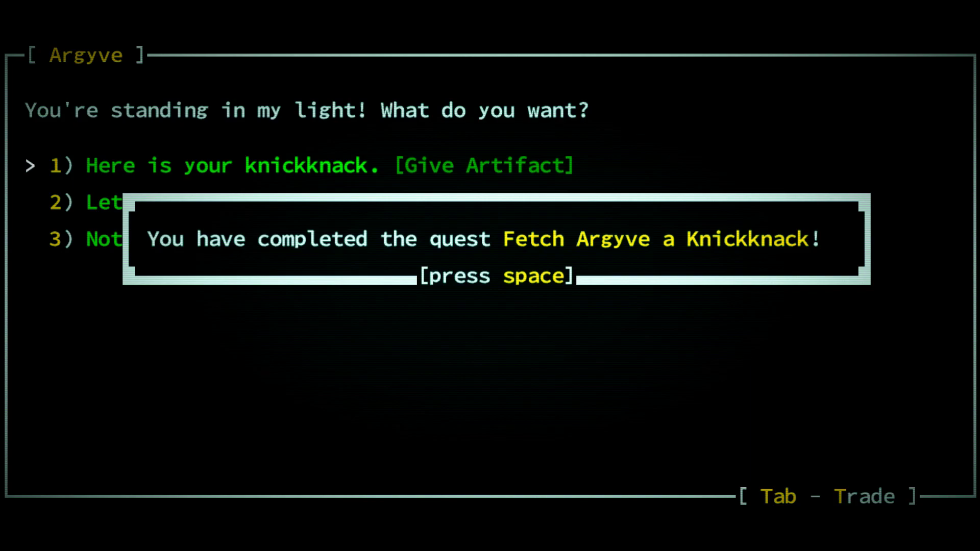
{"action": "key", "text": "space"}
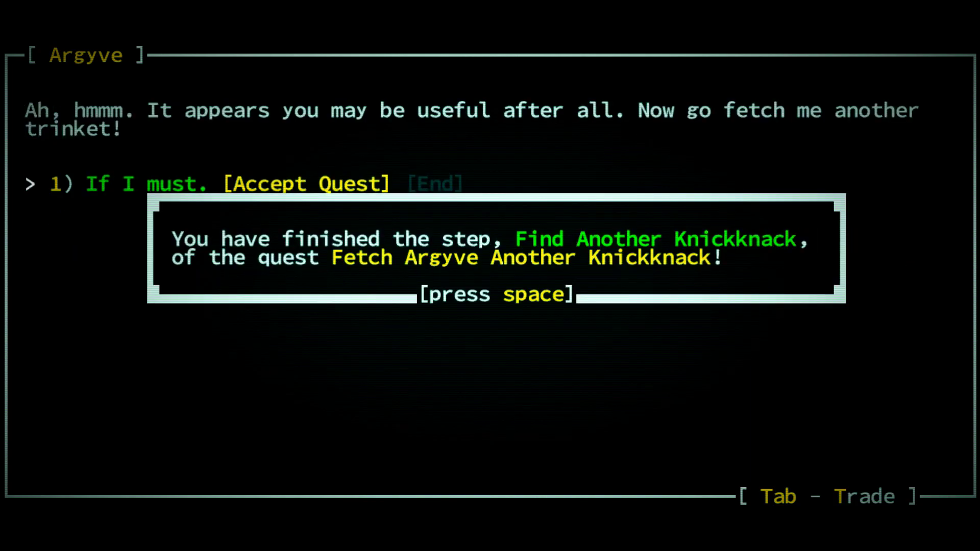
{"action": "key", "text": "space"}
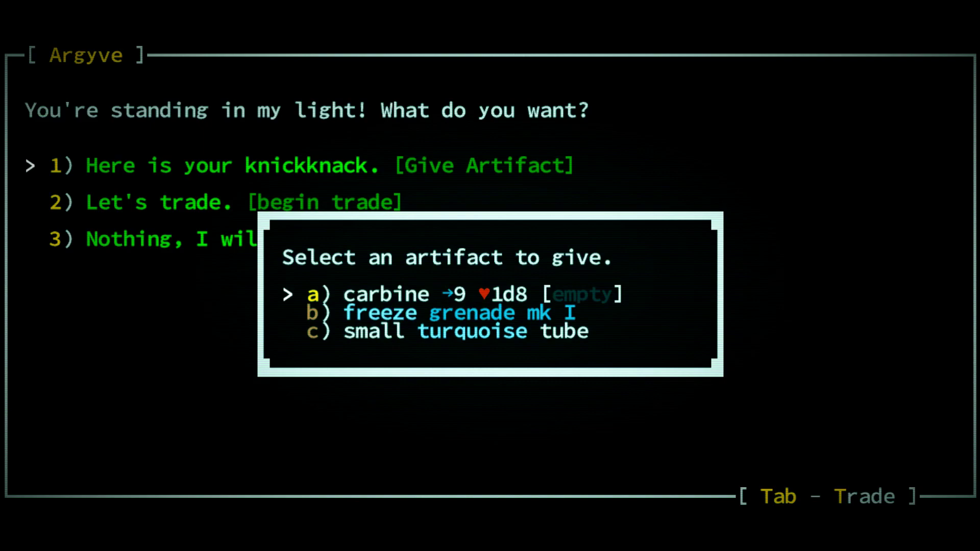
{"action": "key", "text": "Down"}
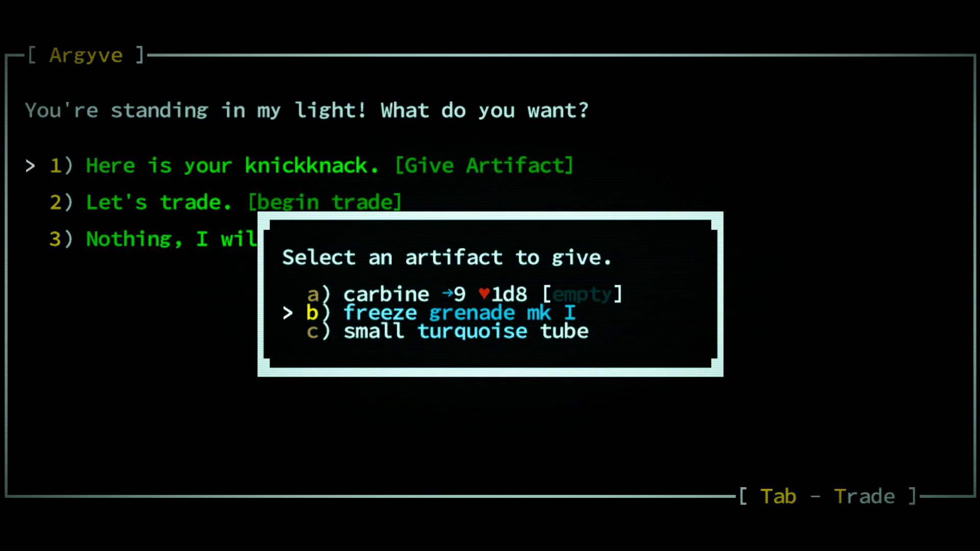
{"action": "key", "text": "Down"}
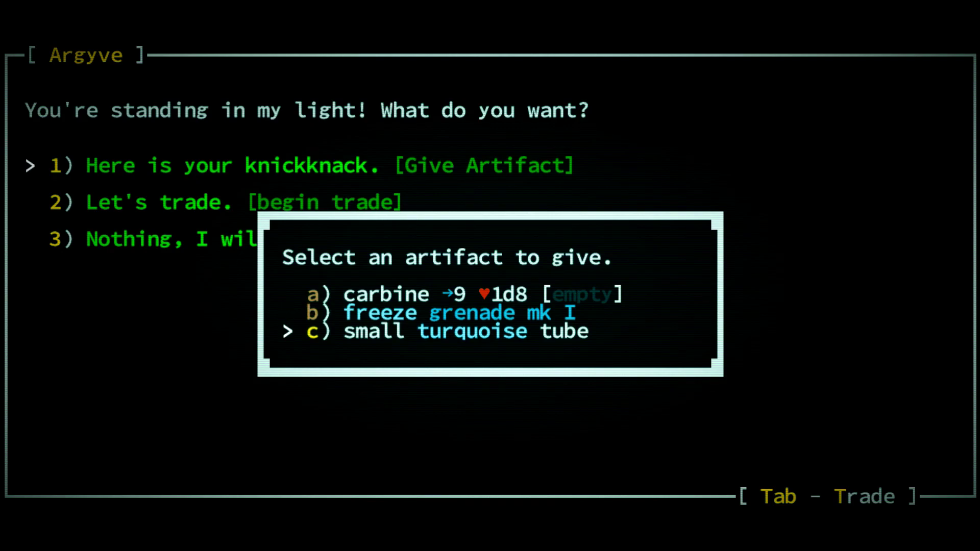
{"action": "key", "text": "Up"}
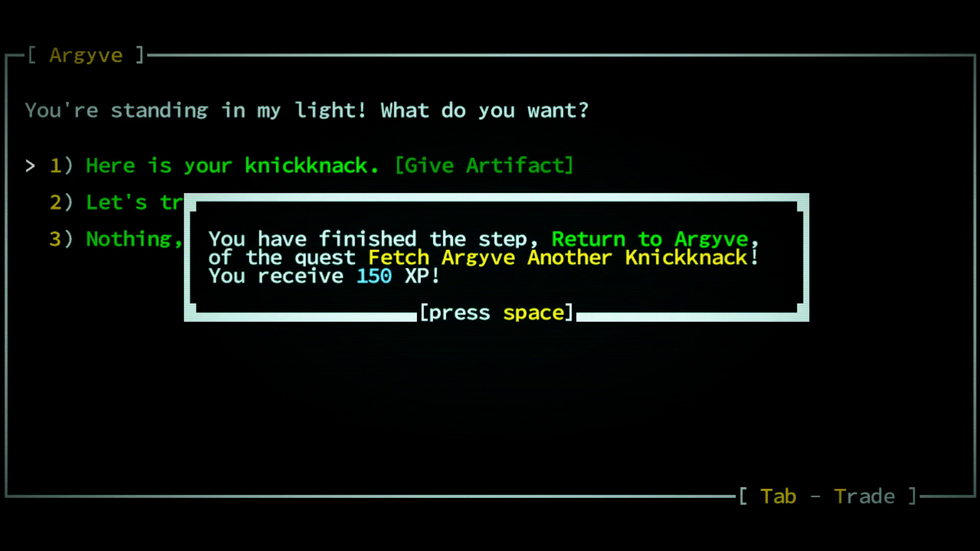
{"action": "key", "text": "space"}
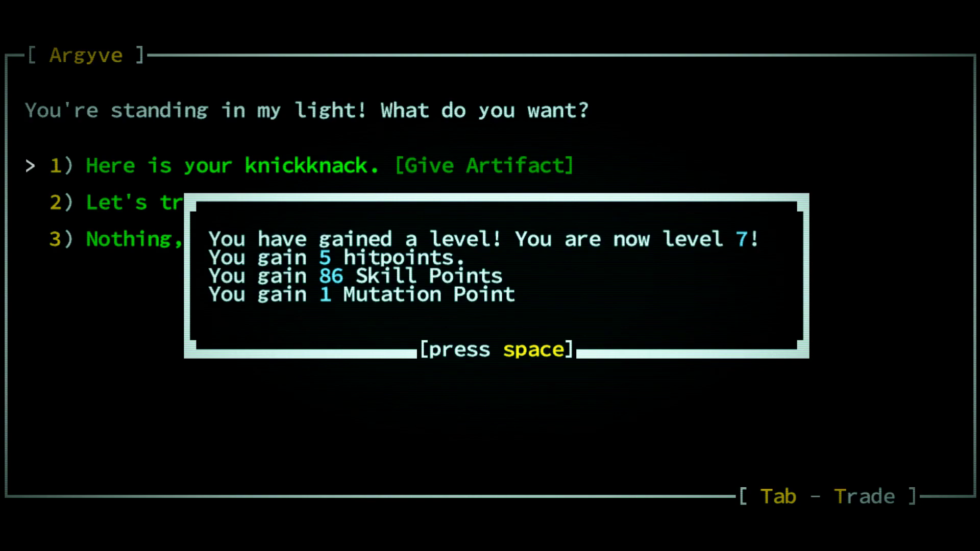
Hand over the knickknack, accept the apprenticeship, and finish the copper wire step for 500 XP
{"action": "key", "text": "space"}
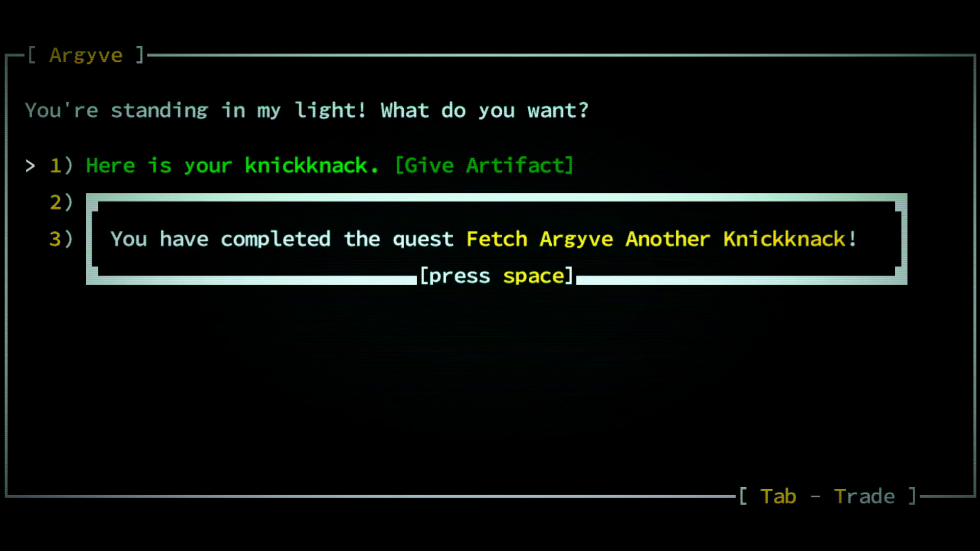
{"action": "key", "text": "space"}
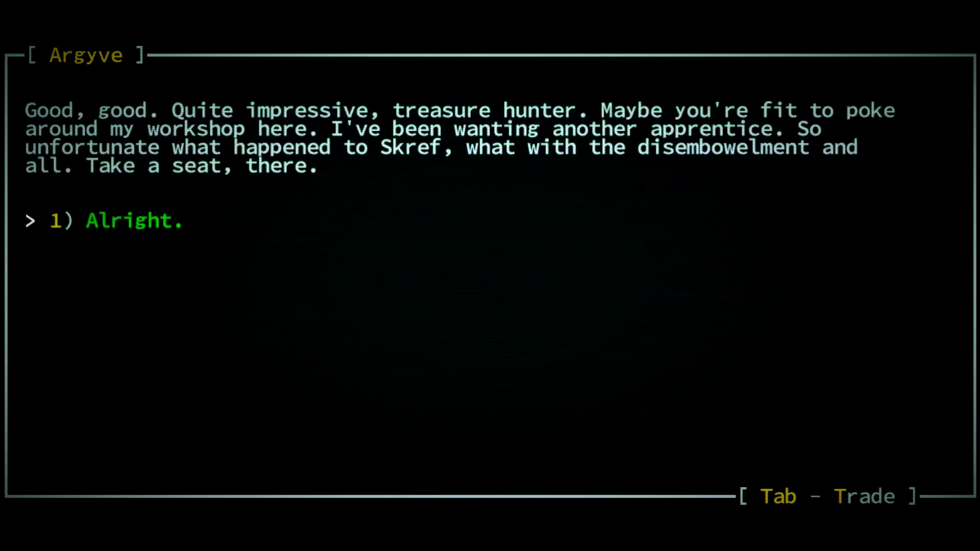
{"action": "left_click", "coordinate": [132, 221]}
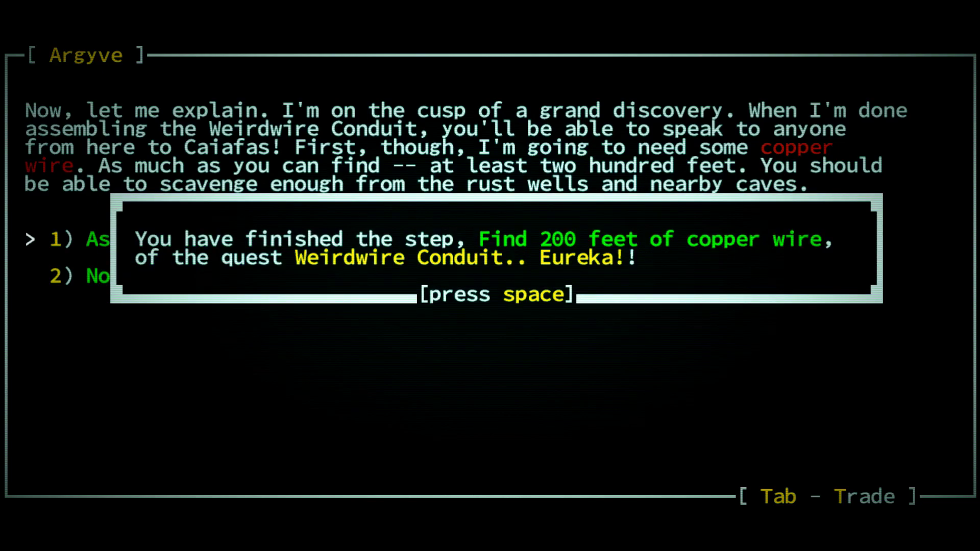
{"action": "key", "text": "space"}
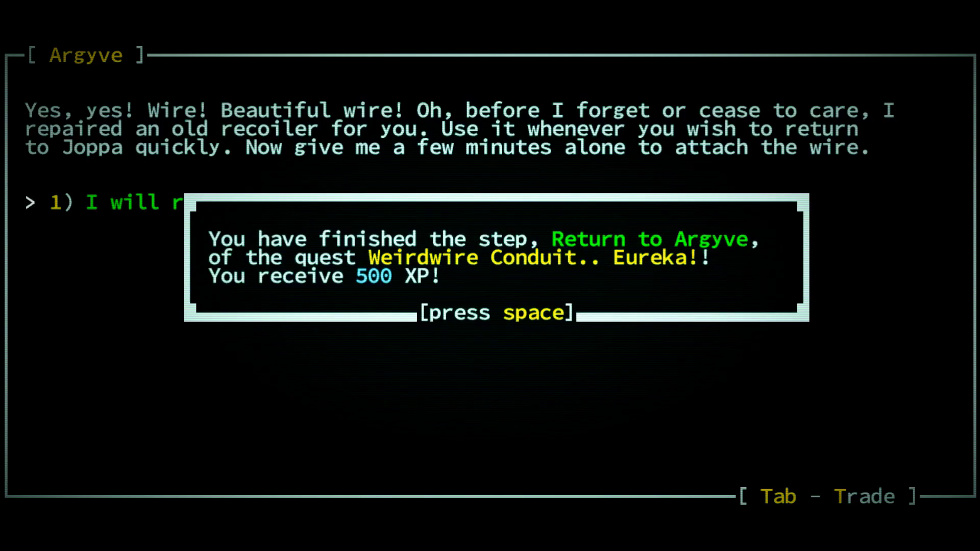
{"action": "key", "text": "space"}
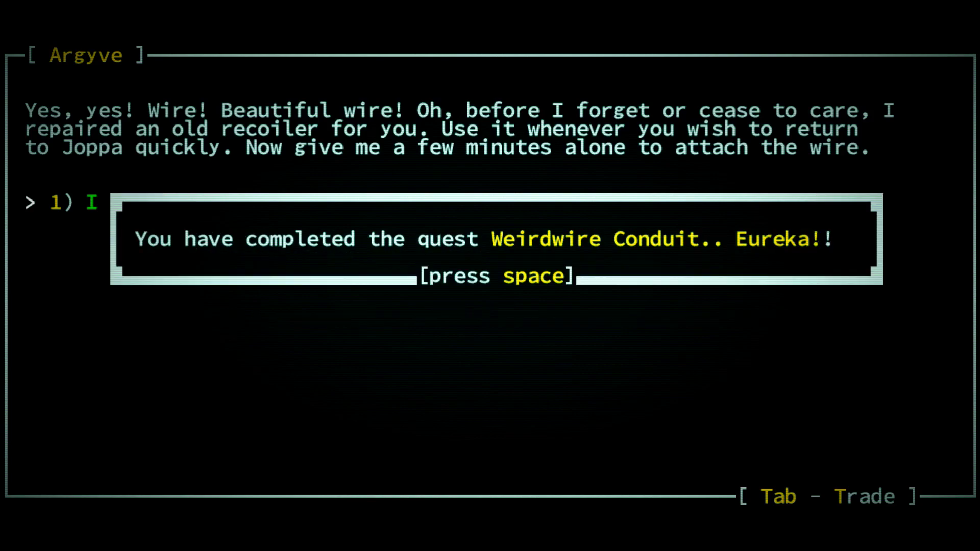
Dismiss the Weirdwire Conduit notice and leave the torch and copper nugget chest untouched
{"action": "key", "text": "space"}
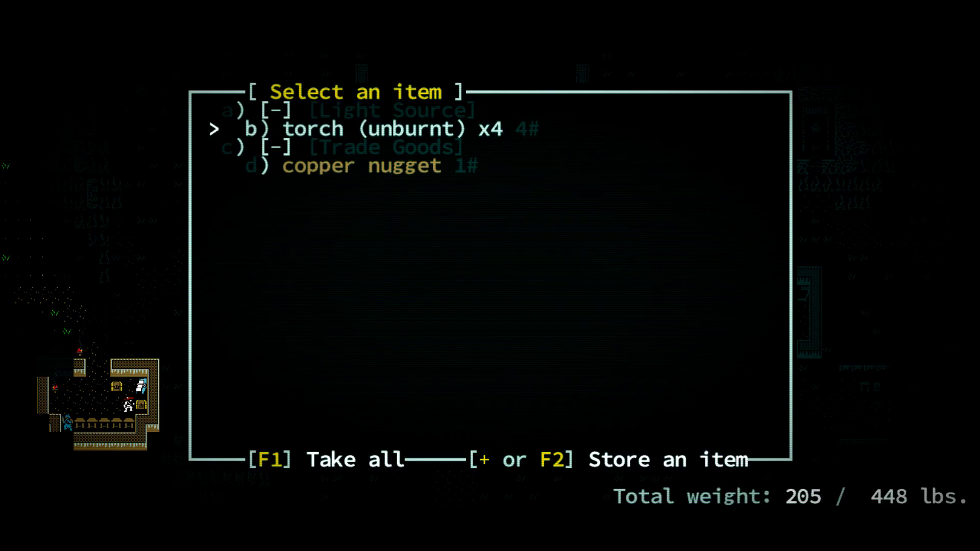
{"action": "key", "text": "F1"}
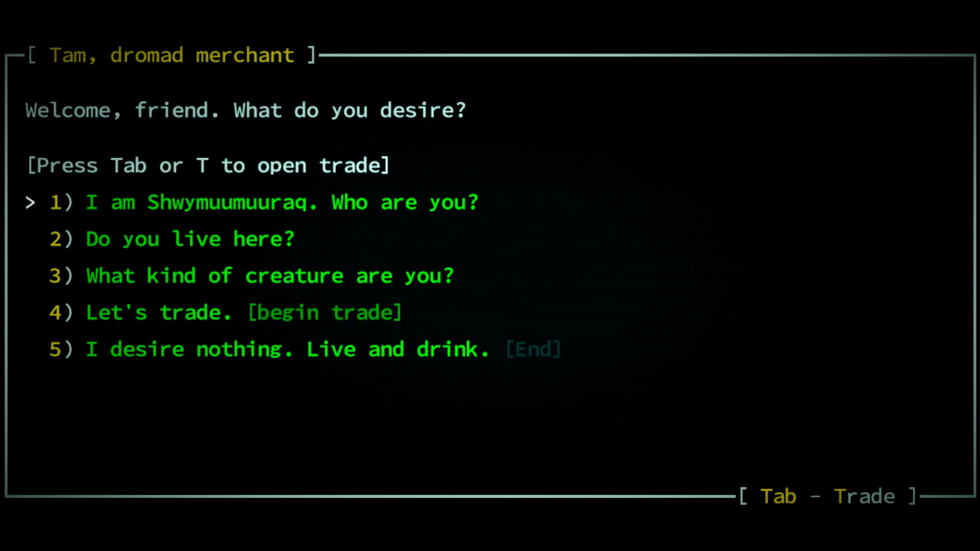
Look over Tam's trade inventory, then switch to checking worn equipment
{"action": "key", "text": "Tab"}
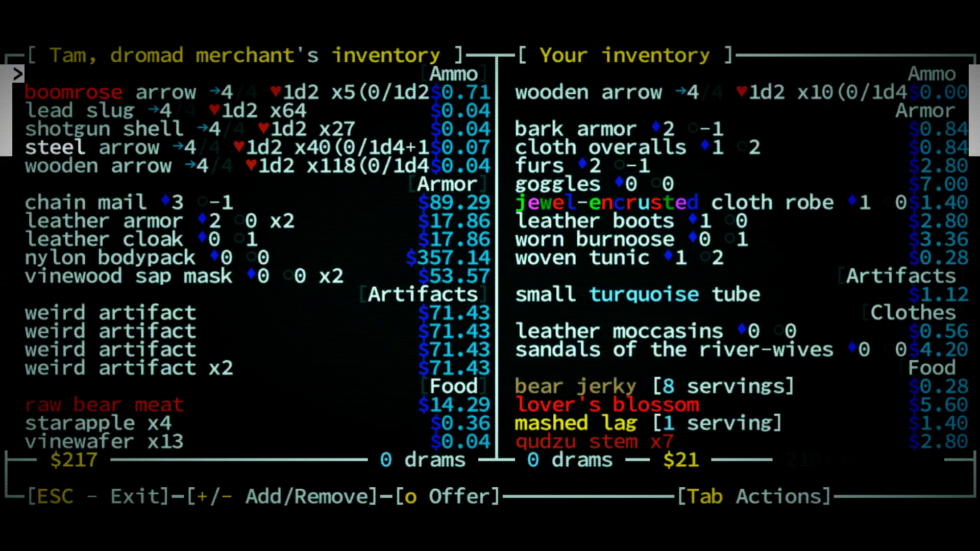
{"action": "key", "text": "Tab"}
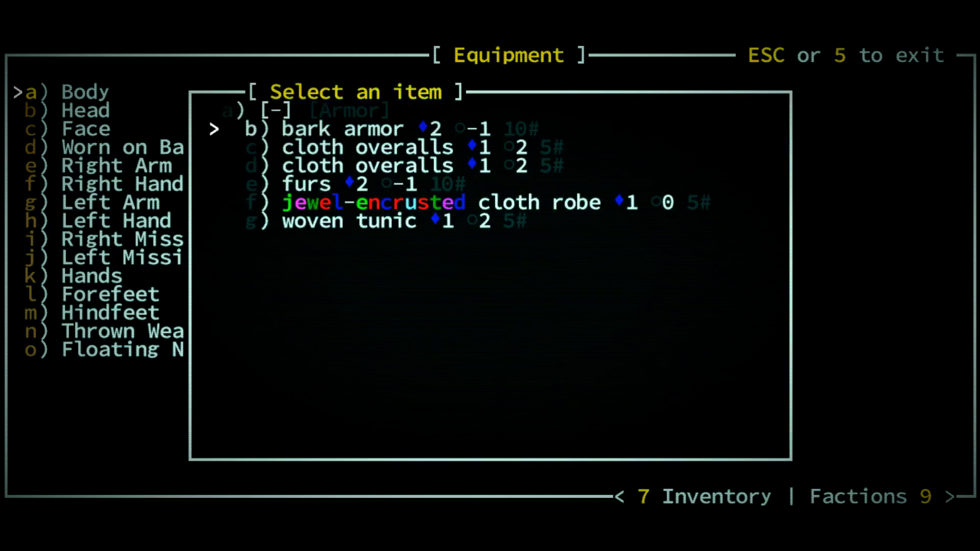
Compare bark armor, cloth overalls, furs and jeweled robe, keeping cloth overalls on the body
{"action": "key", "text": "Down"}
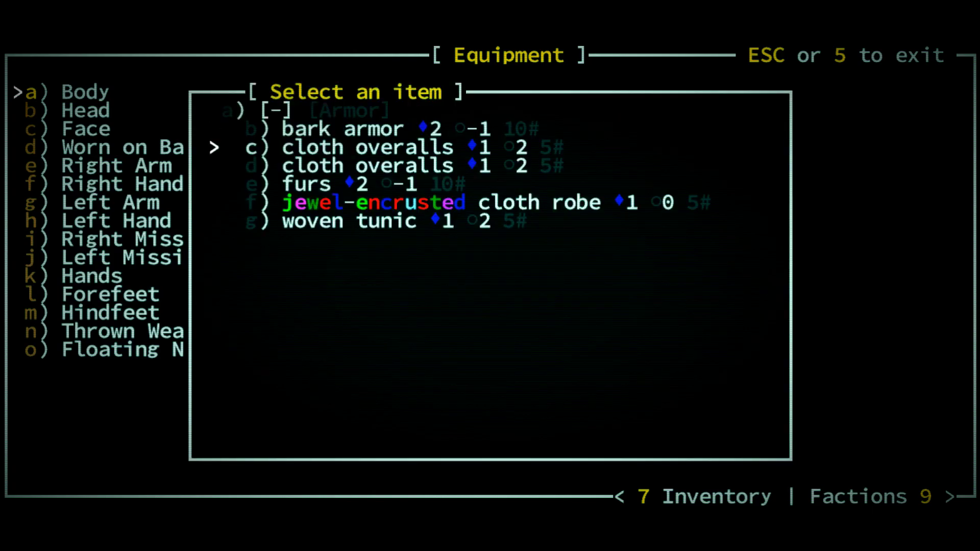
{"action": "key", "text": "Down"}
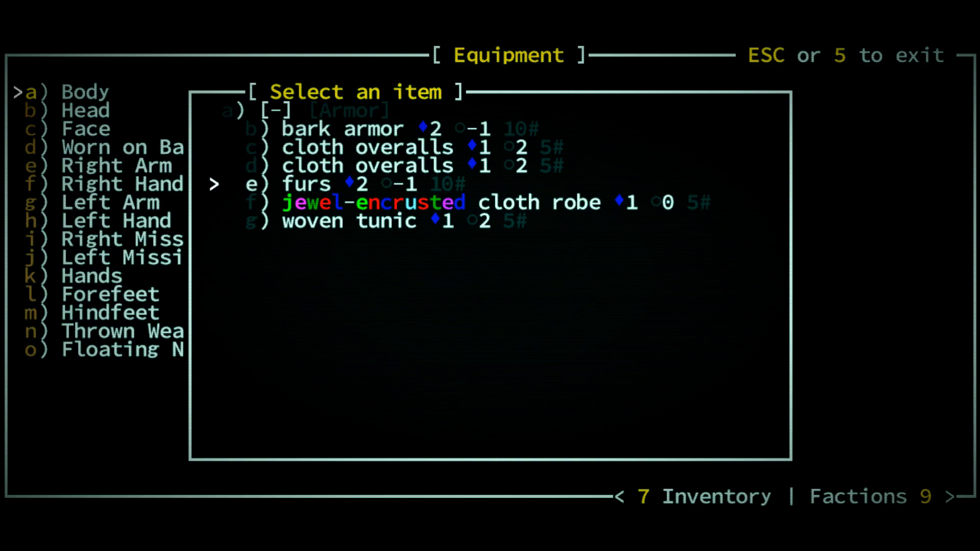
{"action": "key", "text": "Down"}
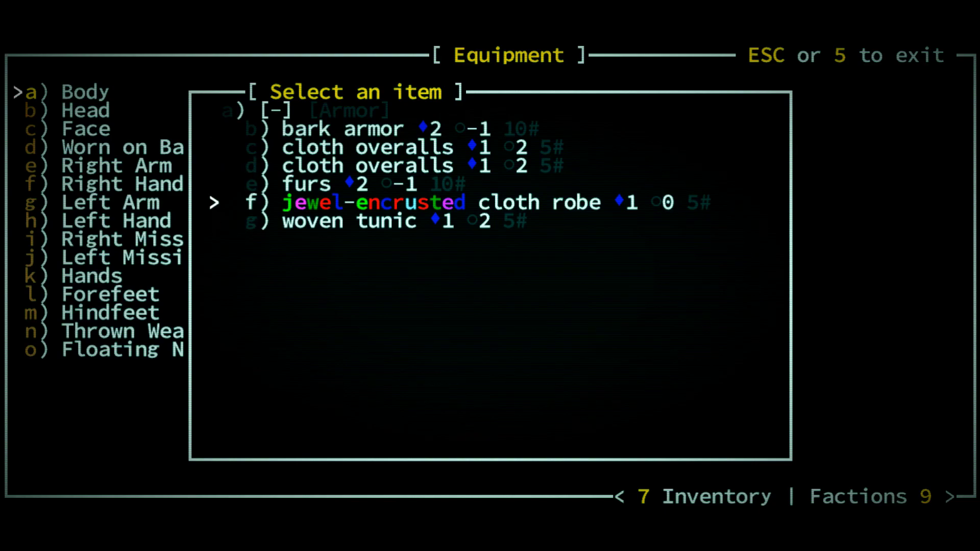
{"action": "key", "text": "up"}
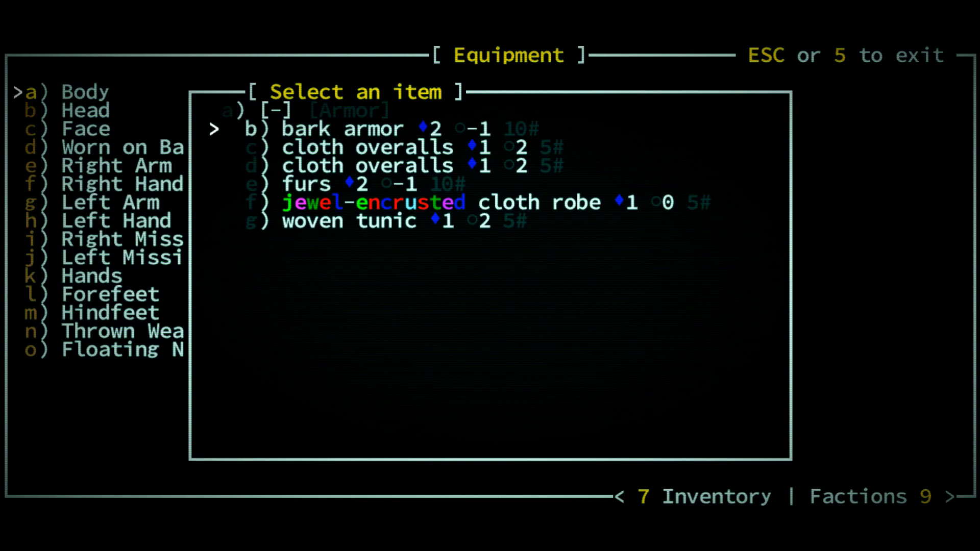
{"action": "key", "text": "down"}
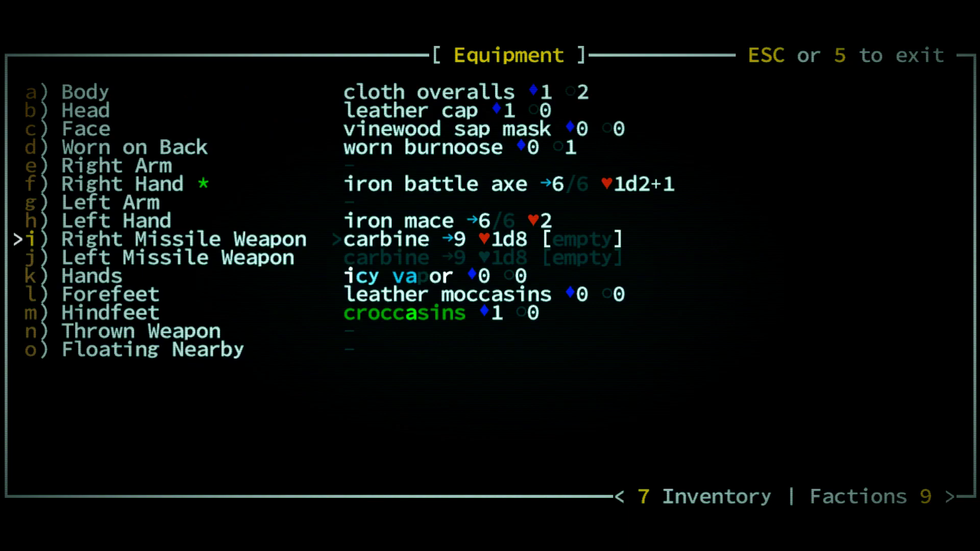
Replace the carbine with a short bow and inspect the sandals of the river-wives
{"action": "left_click", "coordinate": [387, 239]}
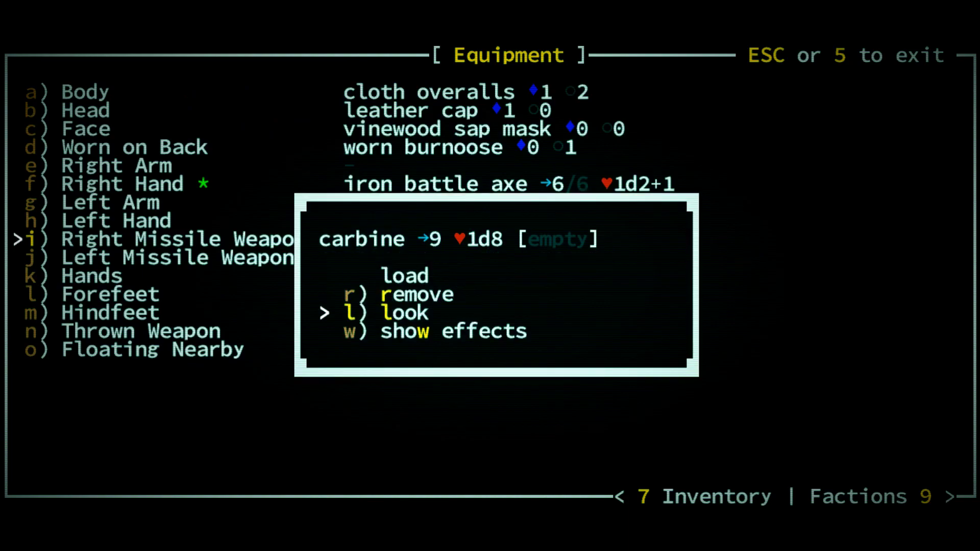
{"action": "key", "text": "Up"}
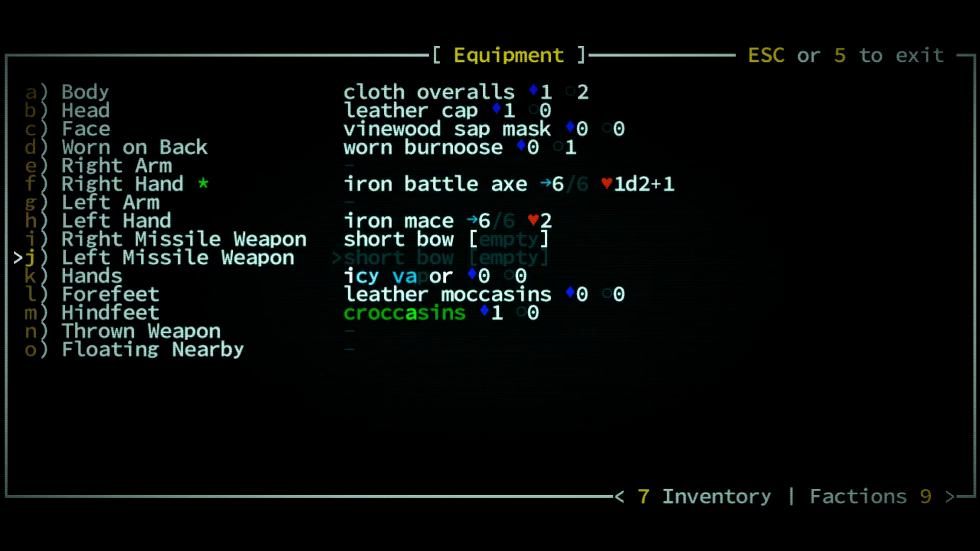
{"action": "key", "text": "down"}
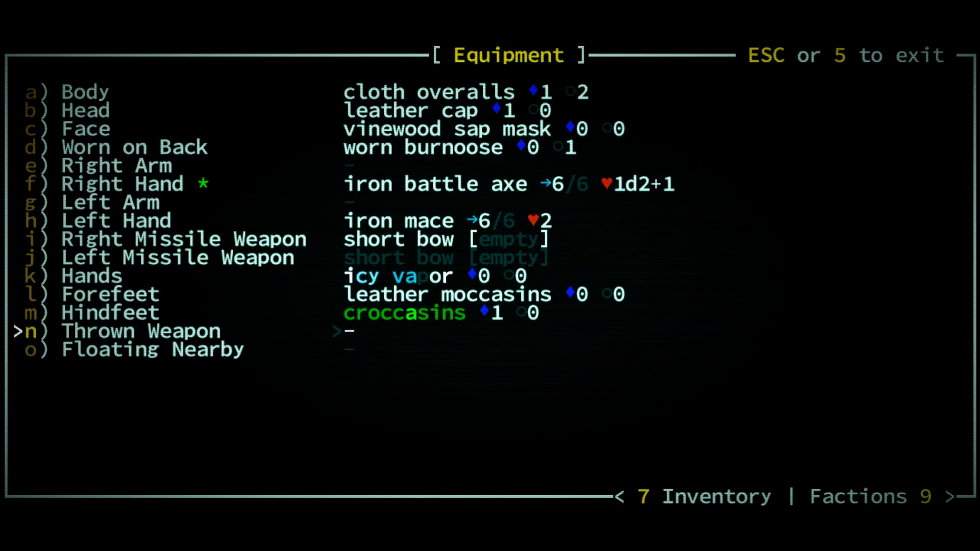
{"action": "key", "text": "up"}
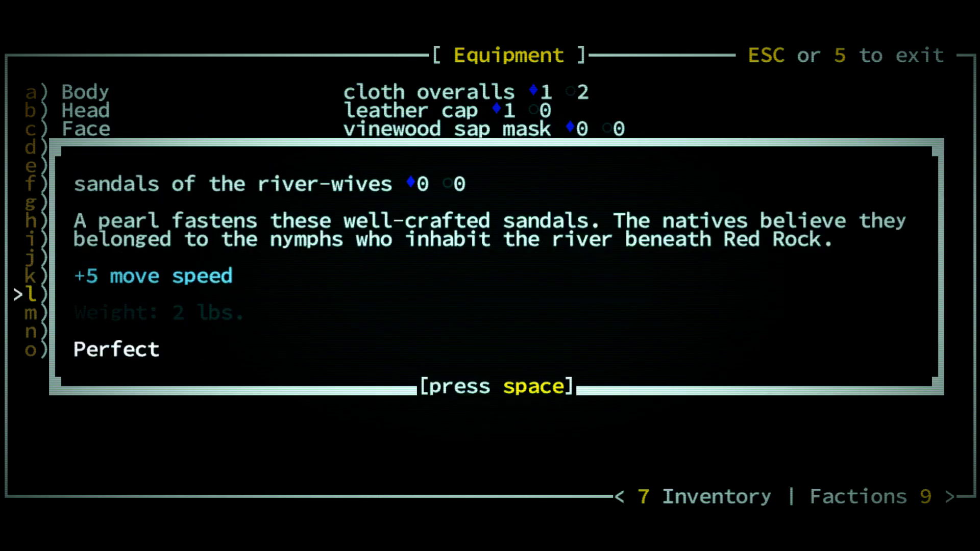
{"action": "key", "text": "Space"}
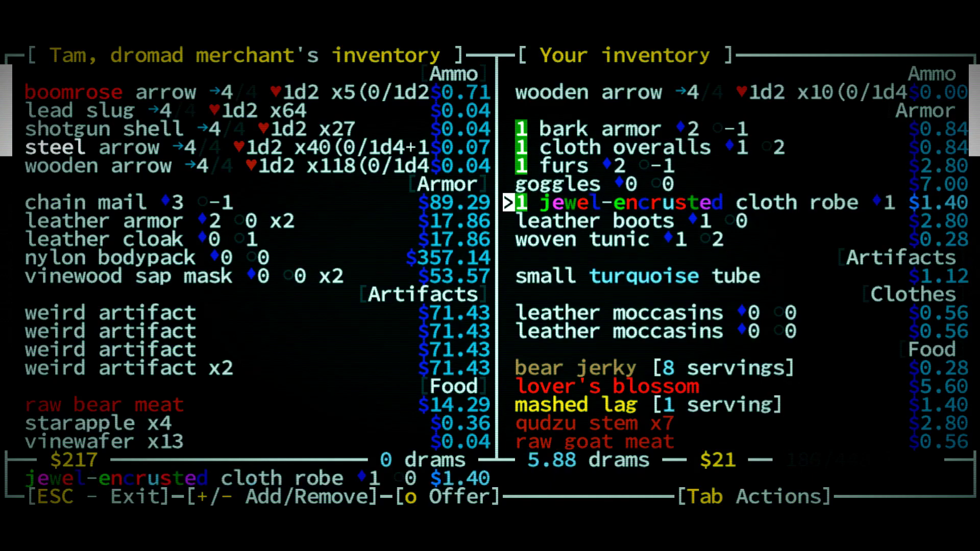
Mark the boots, woven tunic, moccasins, 39 torches and bronze and iron weapons for sale
{"action": "key", "text": "down"}
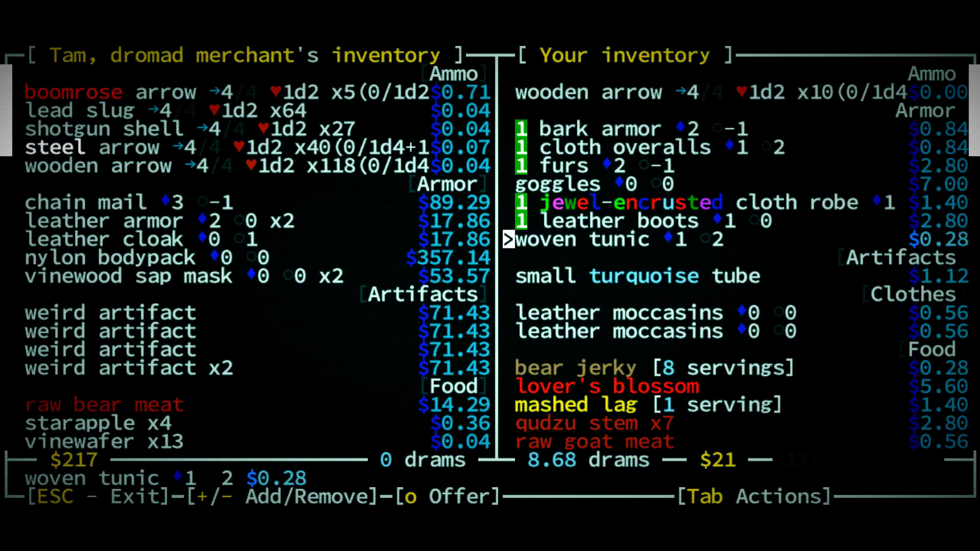
{"action": "key", "text": "Down"}
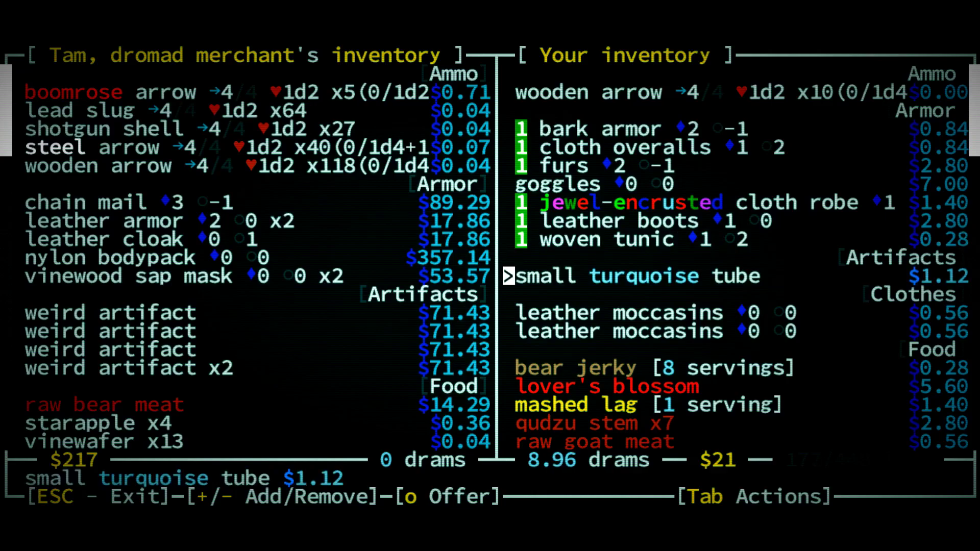
{"action": "key", "text": "down"}
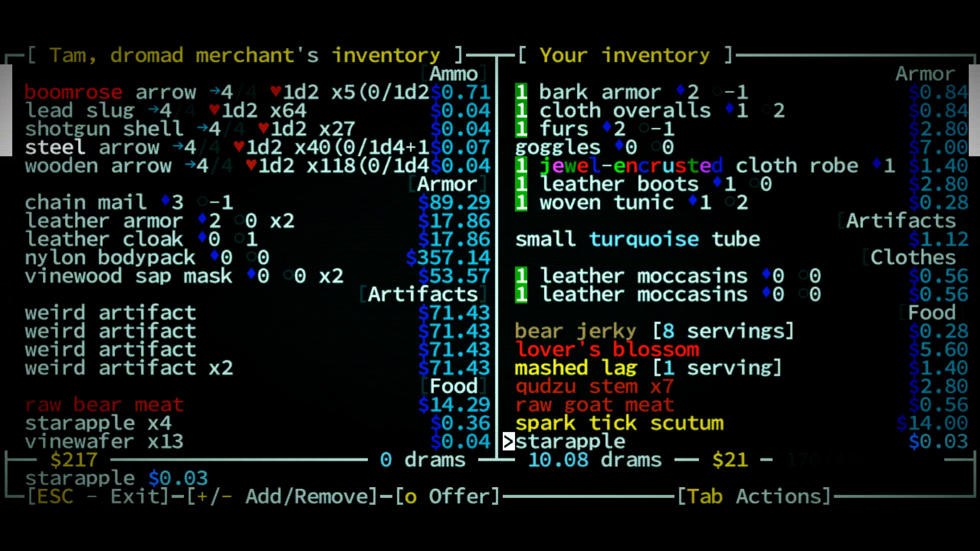
{"action": "scroll", "scroll_direction": "down", "scroll_amount": 3}
{"action": "type", "text": "39"}
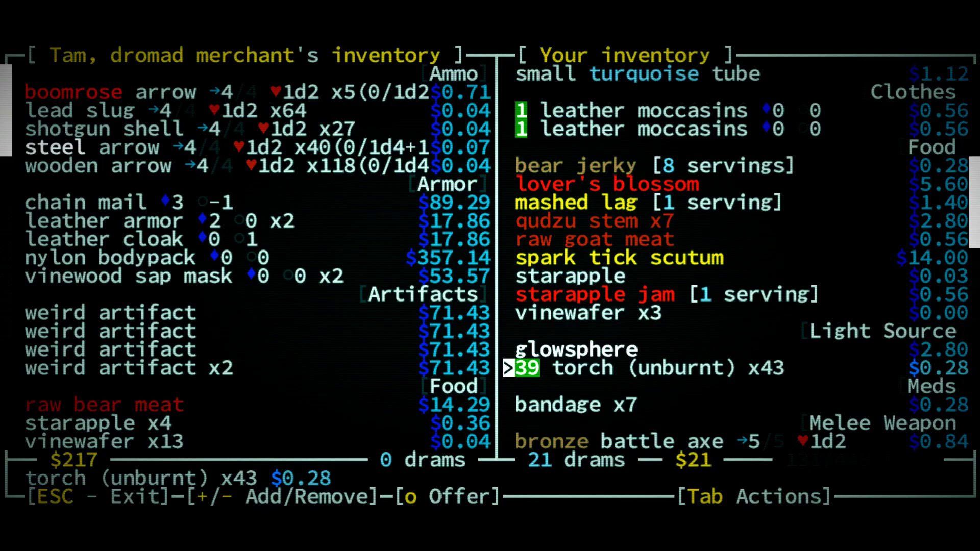
{"action": "key", "text": "Down"}
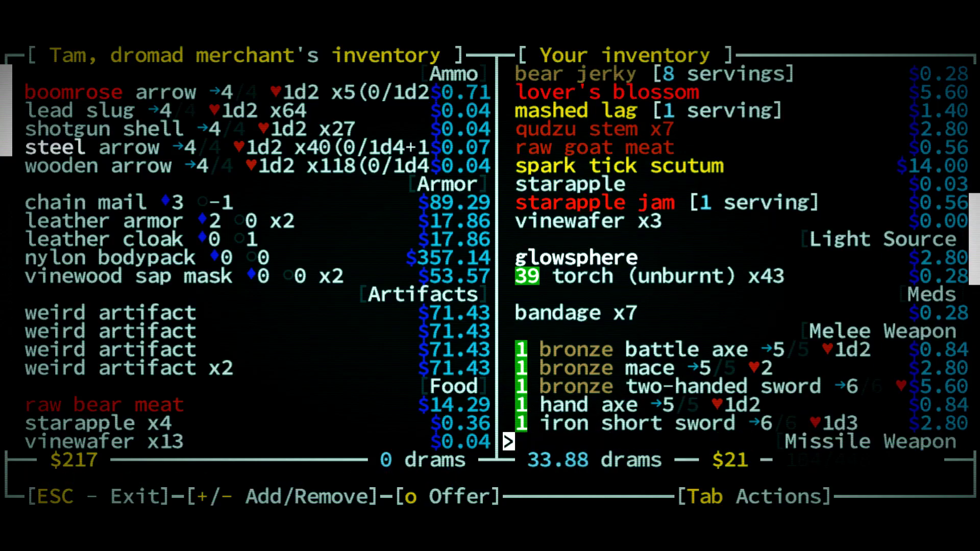
{"action": "scroll", "scroll_direction": "down", "scroll_amount": 3}
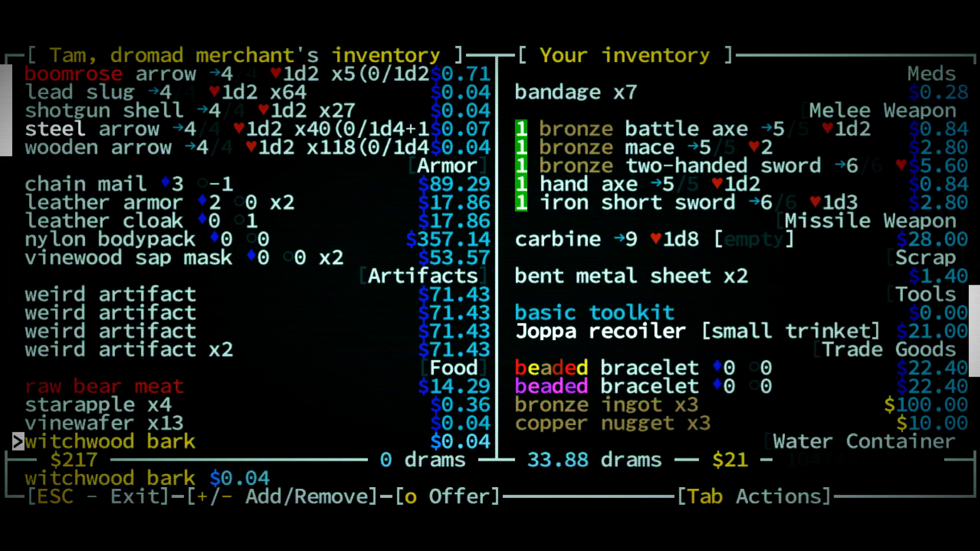
Take one of Tam's leather armors and browse his wares, getting his 16-dram water offer
{"action": "key", "text": "Up"}
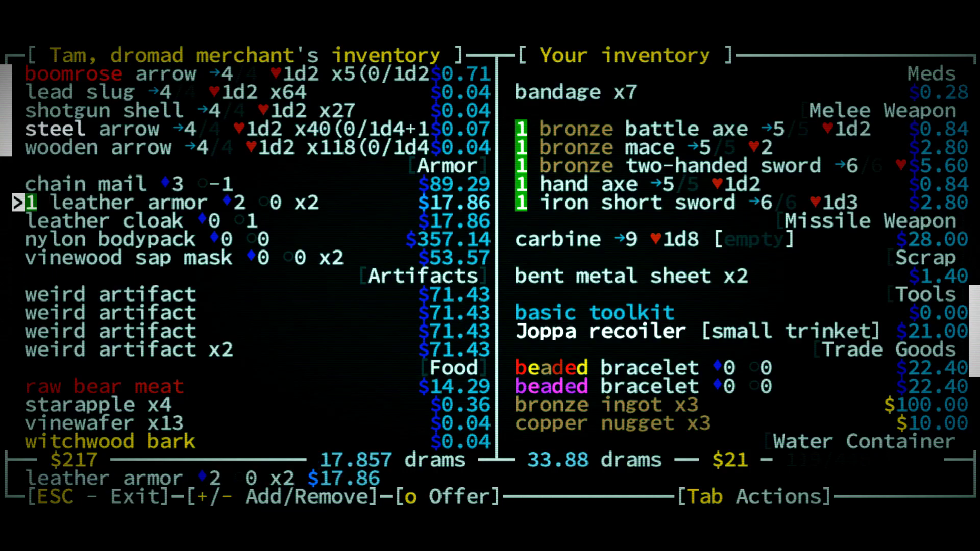
{"action": "key", "text": "Down"}
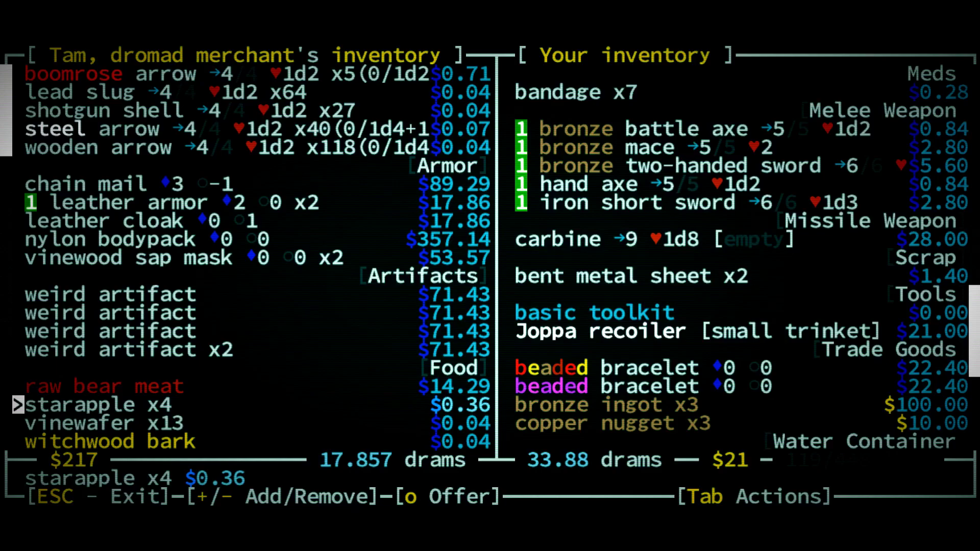
{"action": "key", "text": "Down"}
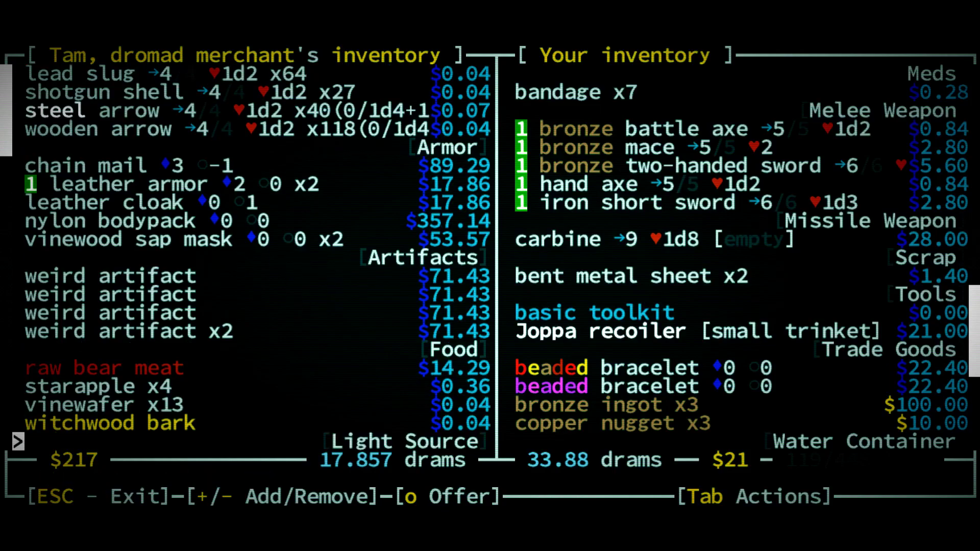
{"action": "scroll", "scroll_direction": "down", "scroll_amount": 3}
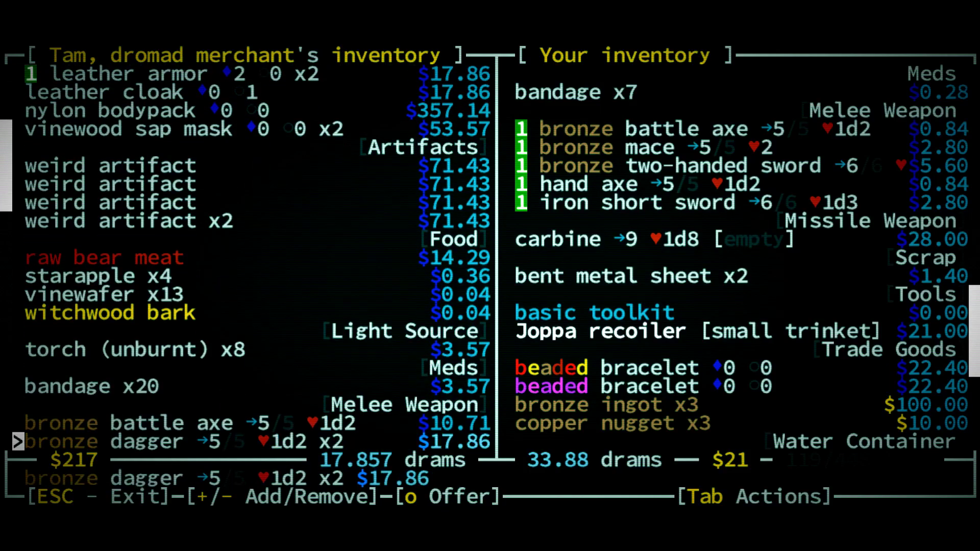
{"action": "scroll", "scroll_direction": "down", "scroll_amount": 3}
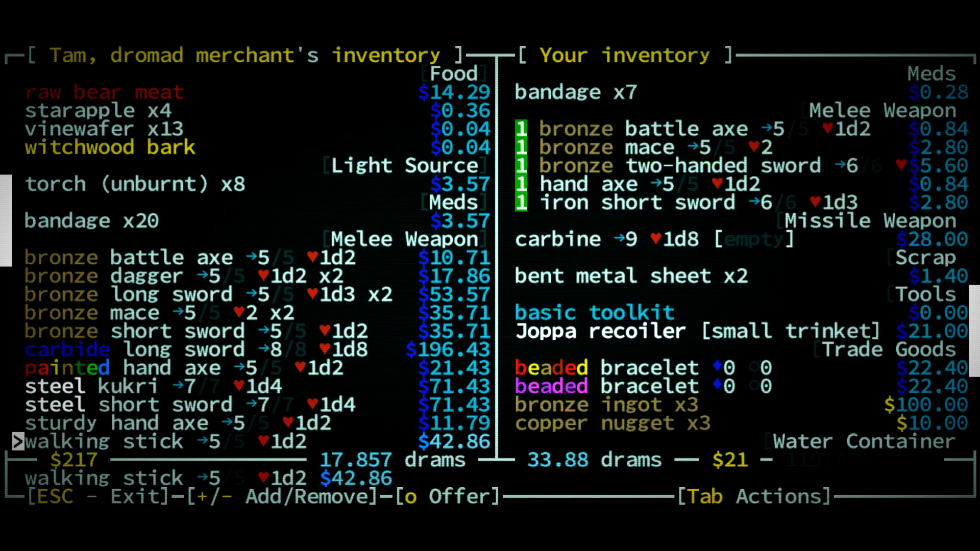
{"action": "scroll", "scroll_direction": "down", "scroll_amount": 3}
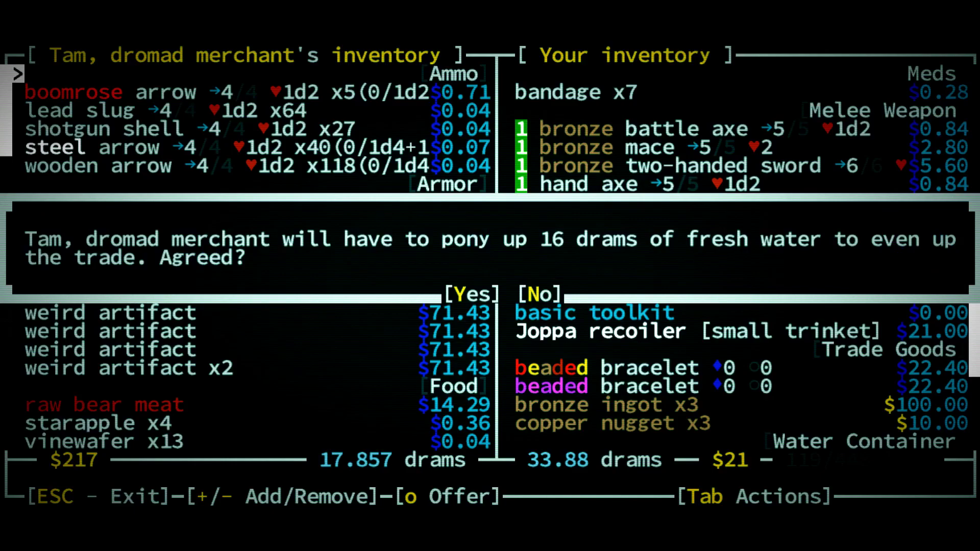
Accept Tam's offer, trading the spare armor and weapons for leather armor and water
{"action": "left_click", "coordinate": [470, 295]}
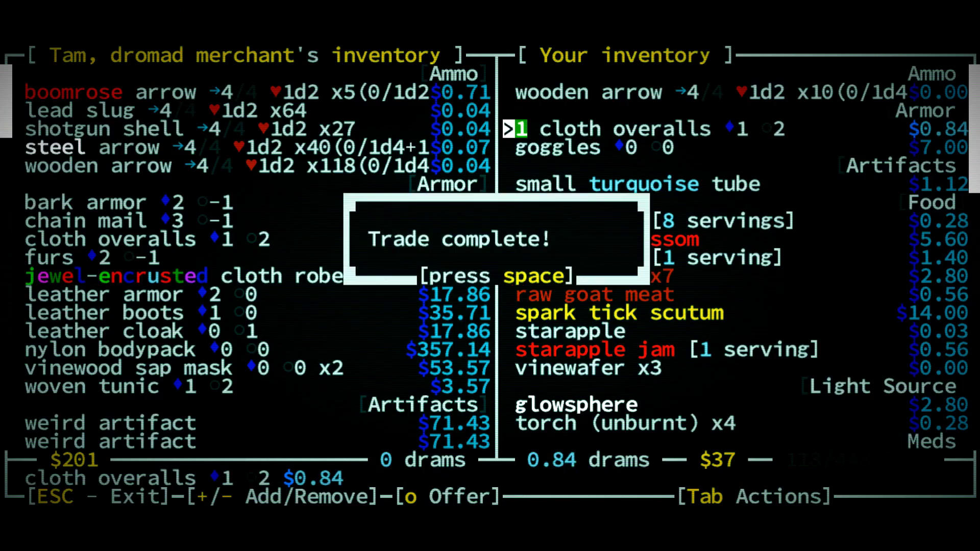
{"action": "key", "text": "space"}
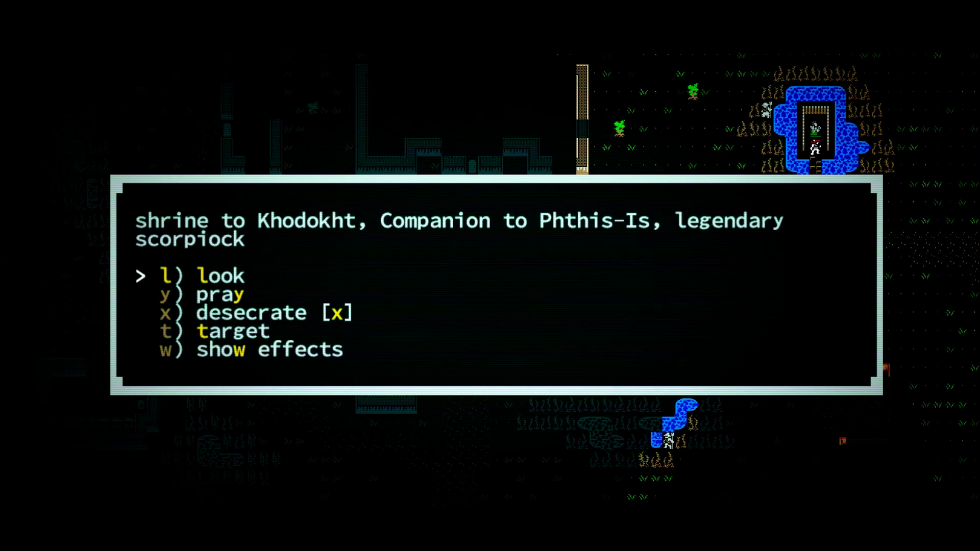
Pray at Khodokht's shrine and dismiss the prayer message
{"action": "key", "text": "y"}
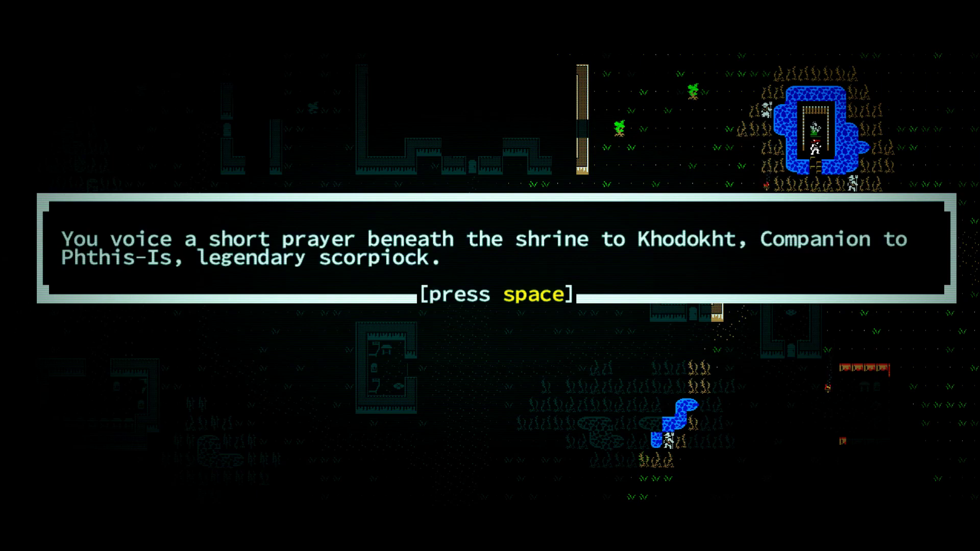
{"action": "key", "text": "space"}
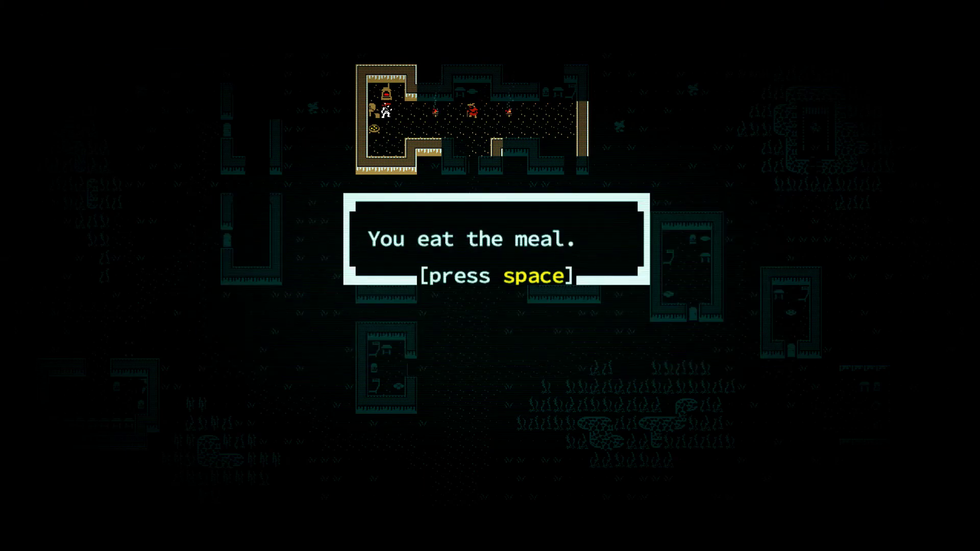
Eat the meal for +14% natural healing and half-rate thirst, dismissing its messages
{"action": "key", "text": "space"}
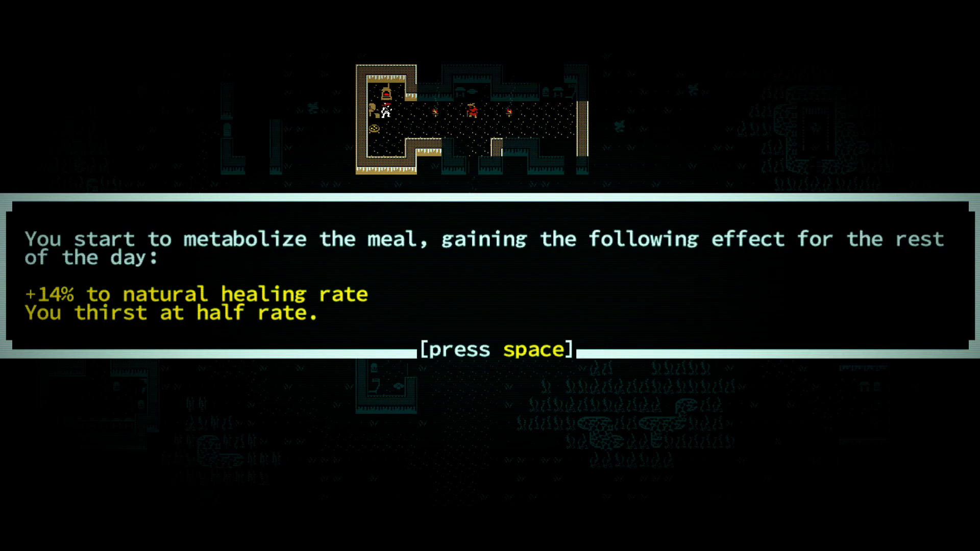
{"action": "key", "text": "space"}
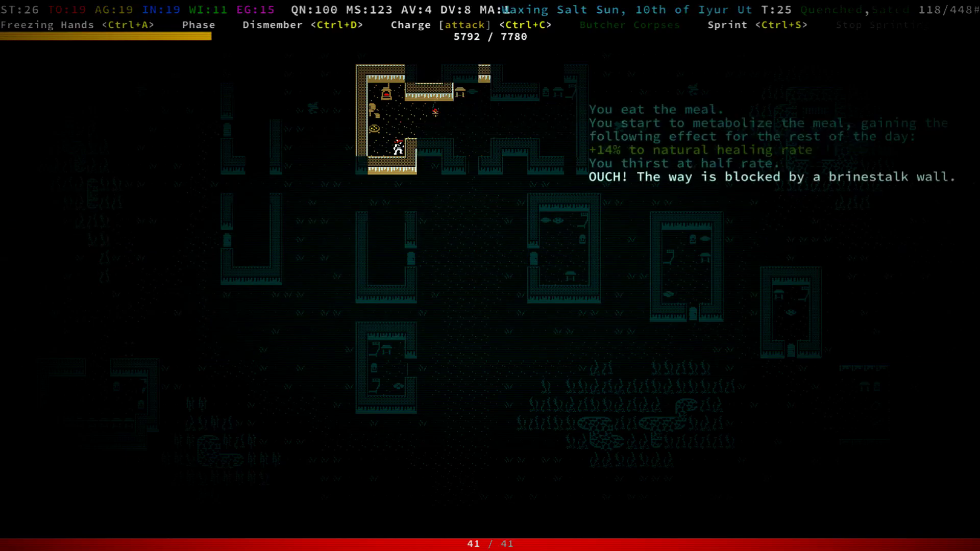